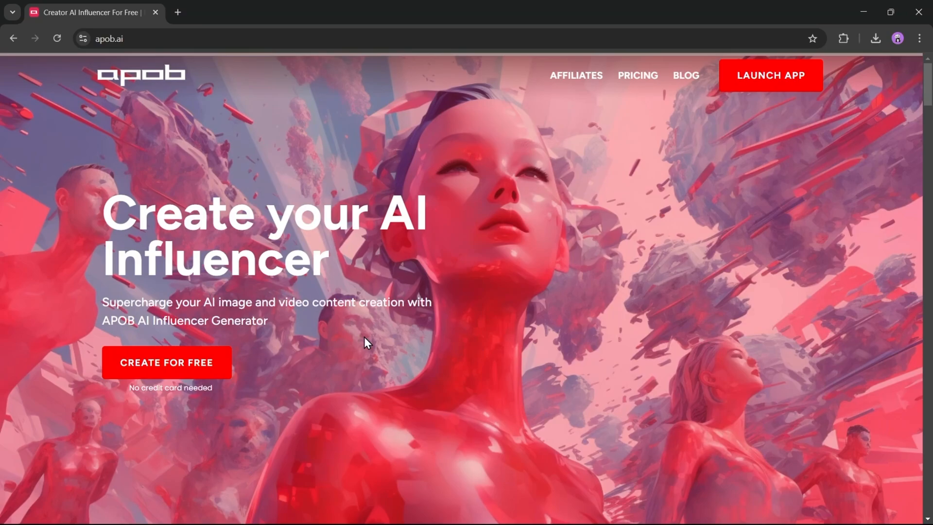
pyautogui.moveTo(625, 290)
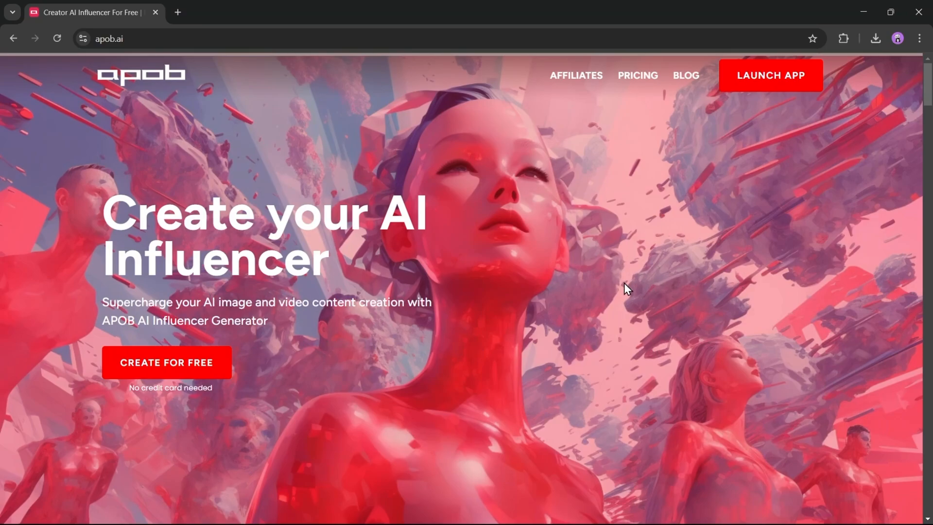
# Scroll through the APOB AI landing page, then open the creator app and log in.
pyautogui.scroll(-3)
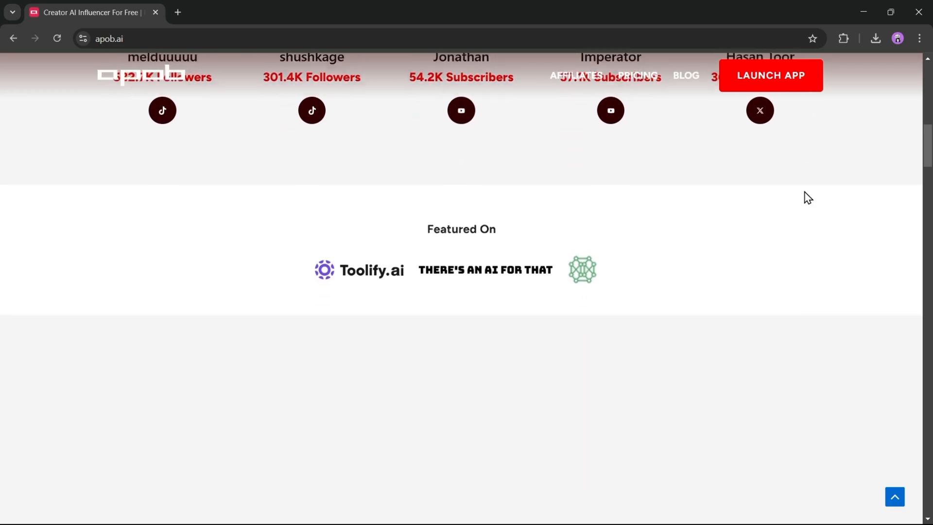
pyautogui.scroll(-3)
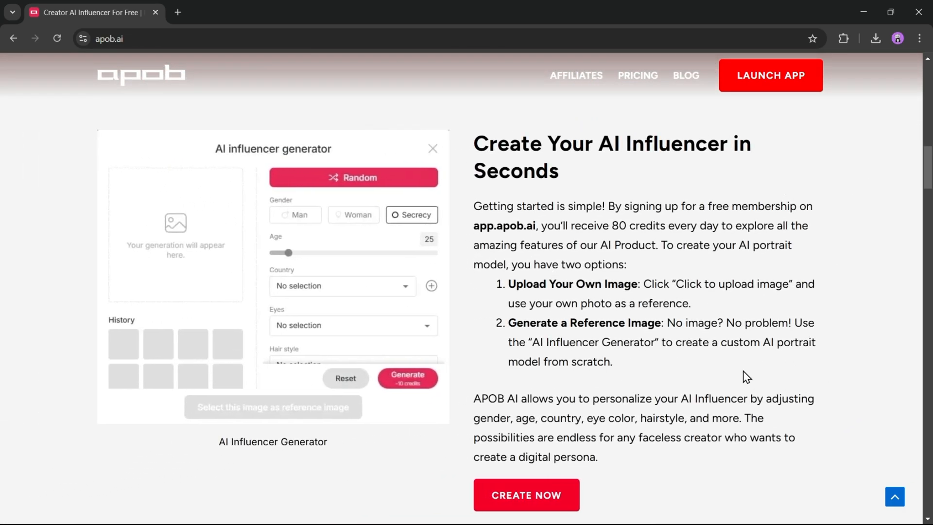
pyautogui.scroll(-3)
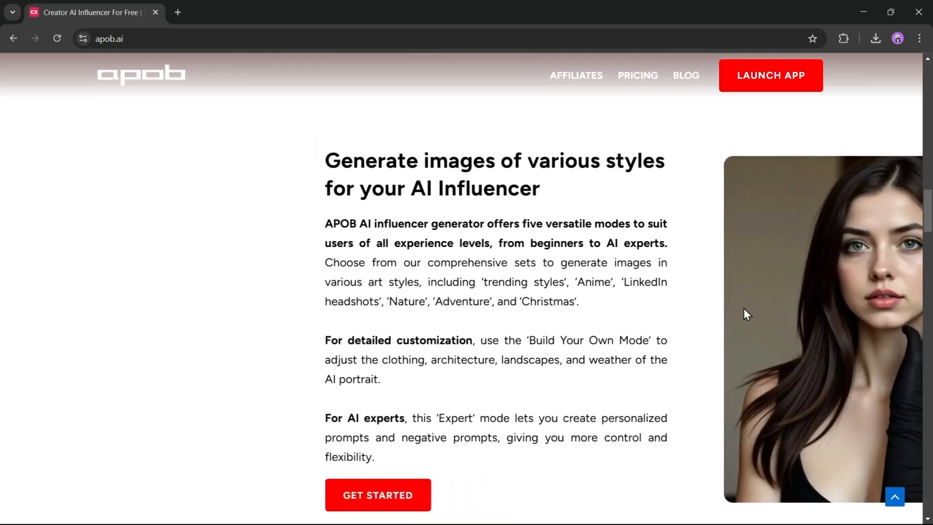
pyautogui.scroll(-3)
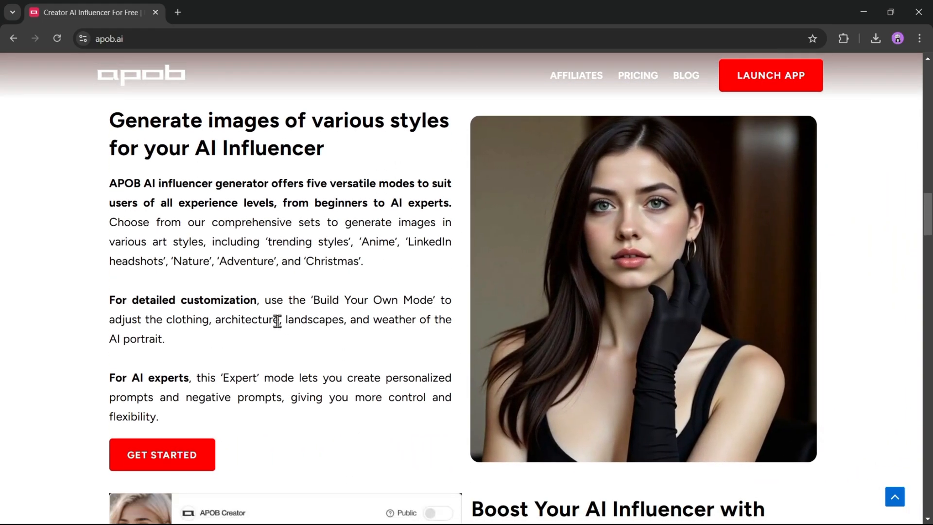
pyautogui.scroll(-3)
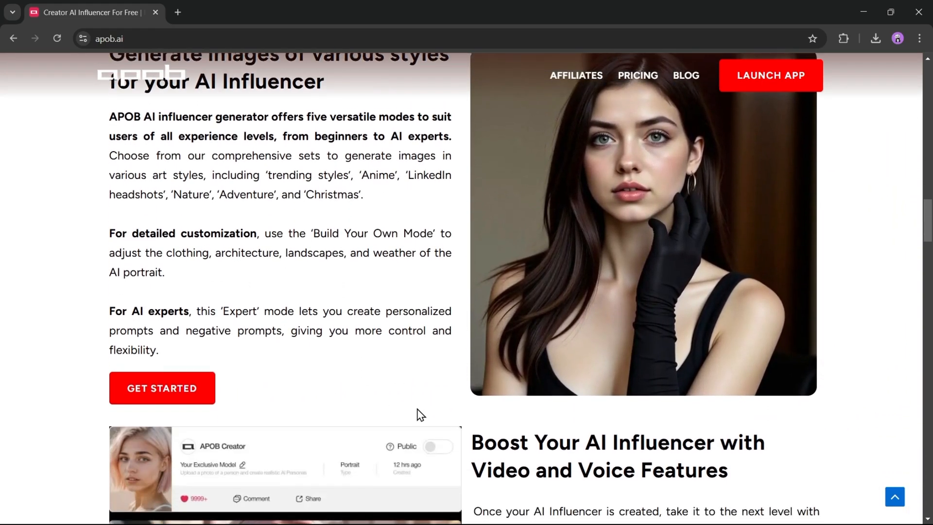
pyautogui.scroll(-3)
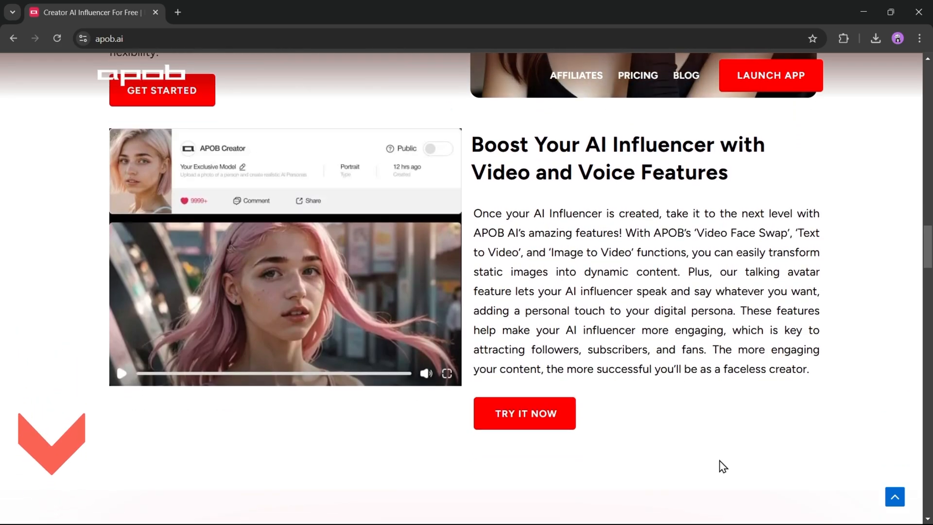
pyautogui.scroll(3)
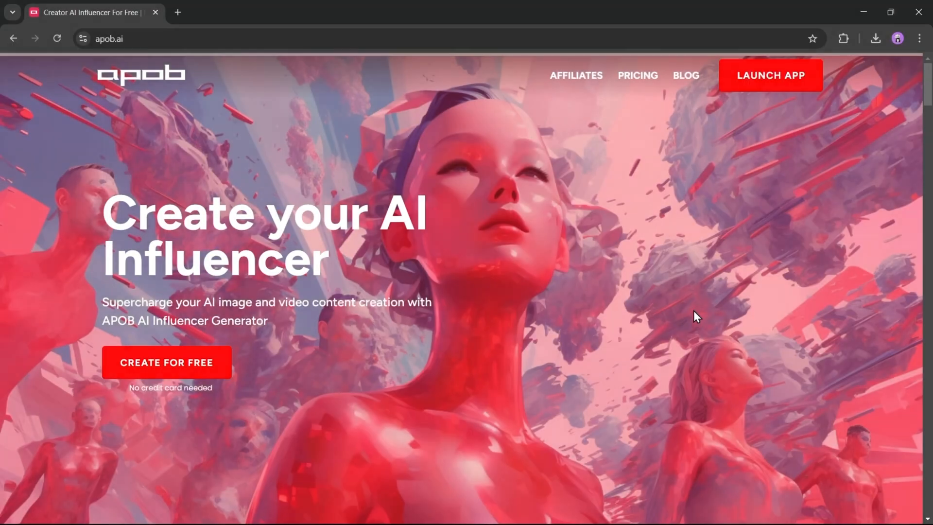
pyautogui.moveTo(166, 363)
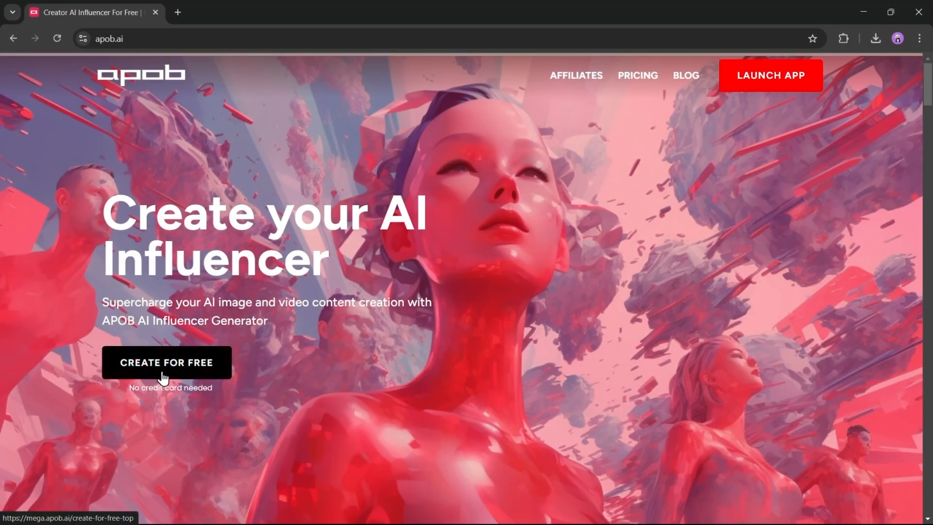
pyautogui.click(166, 362)
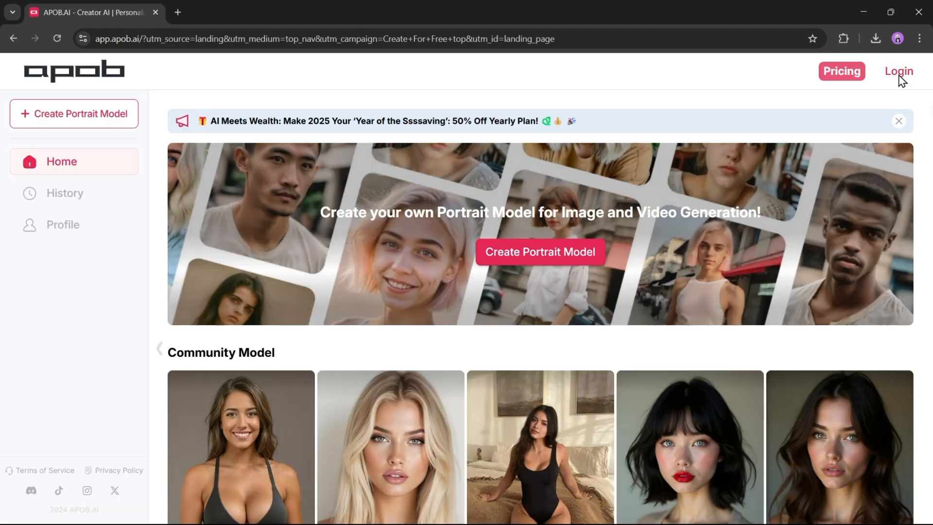
pyautogui.click(897, 71)
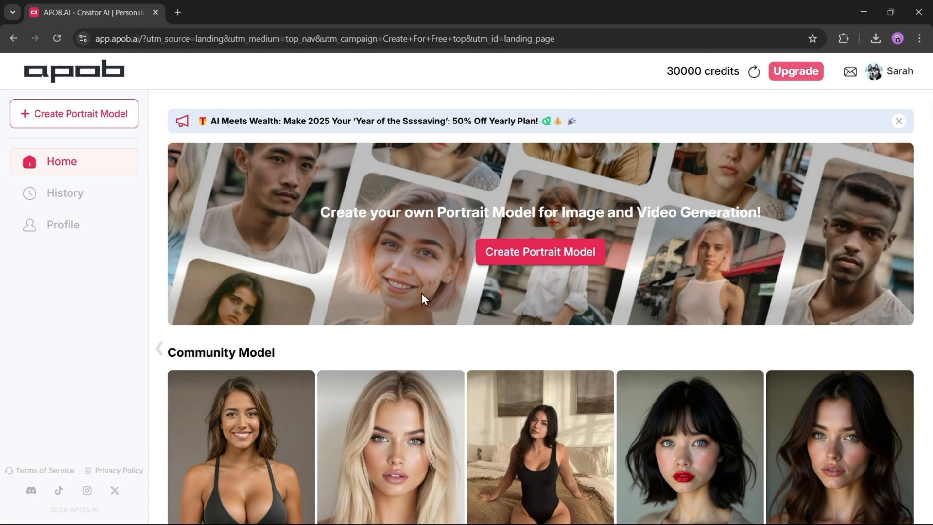
# Browse the Community Model popup, close it, and scroll the community content.
pyautogui.scroll(-3)
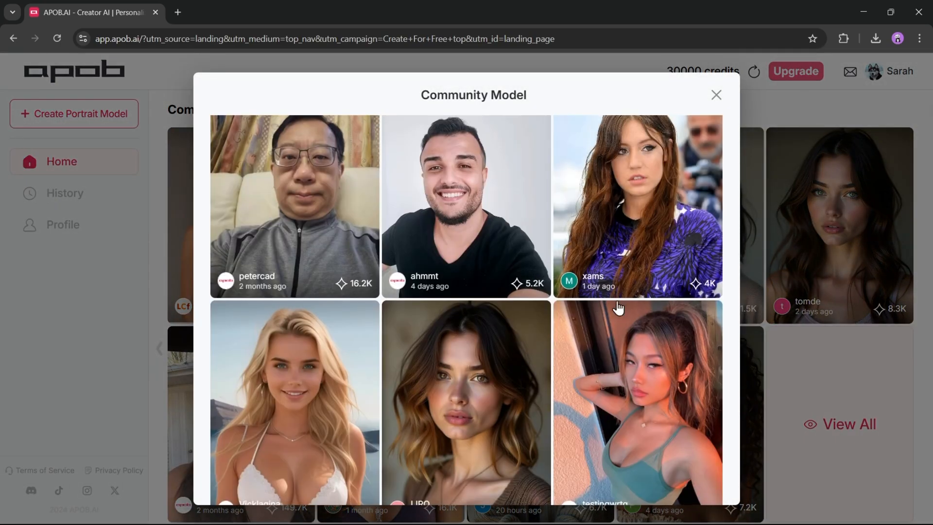
pyautogui.click(715, 95)
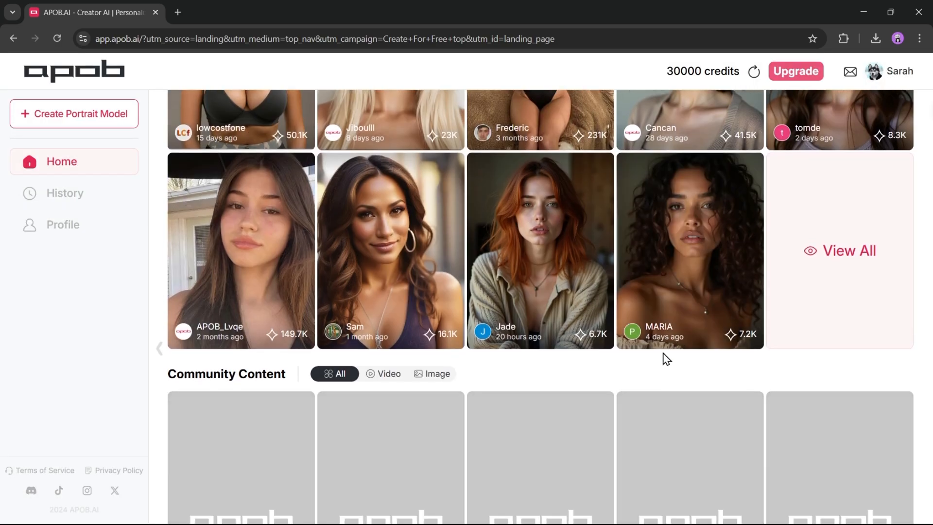
pyautogui.scroll(-3)
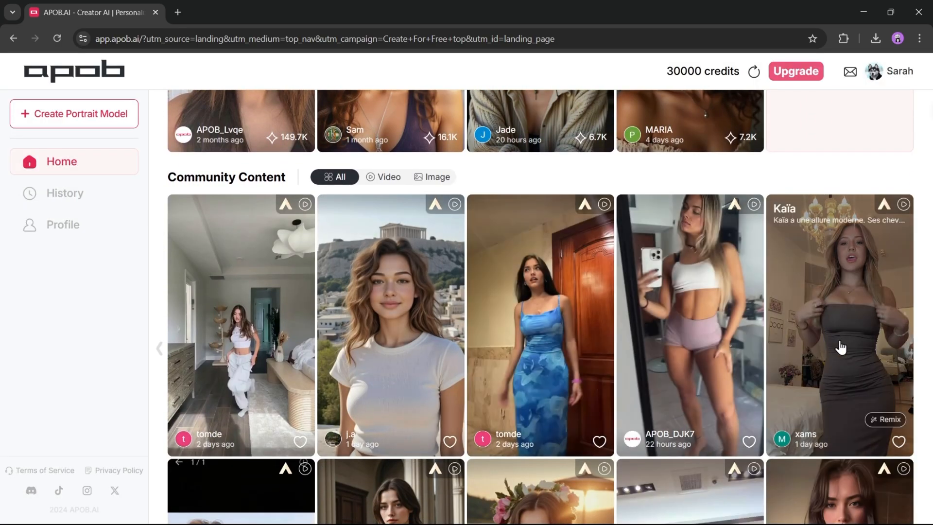
pyautogui.scroll(-3)
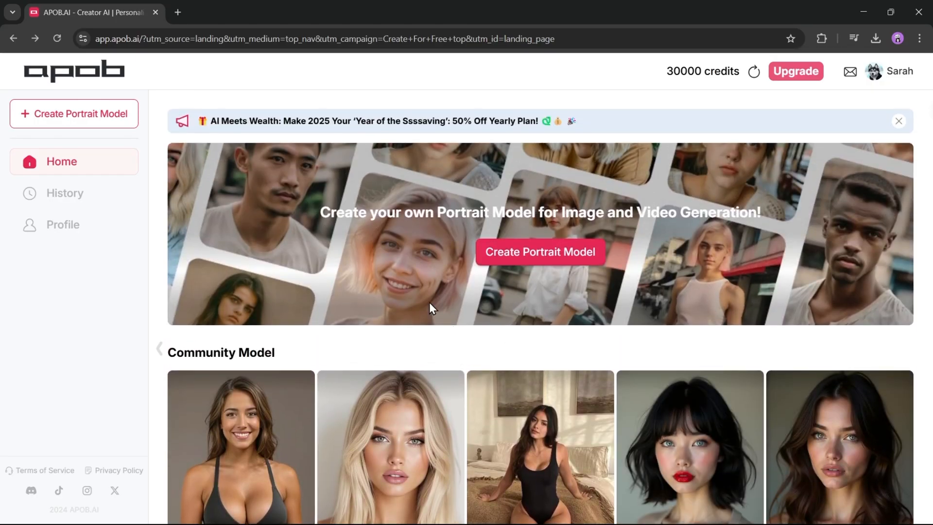
# Start a new portrait model, dismiss the upload image tip, and review the generator option.
pyautogui.click(539, 251)
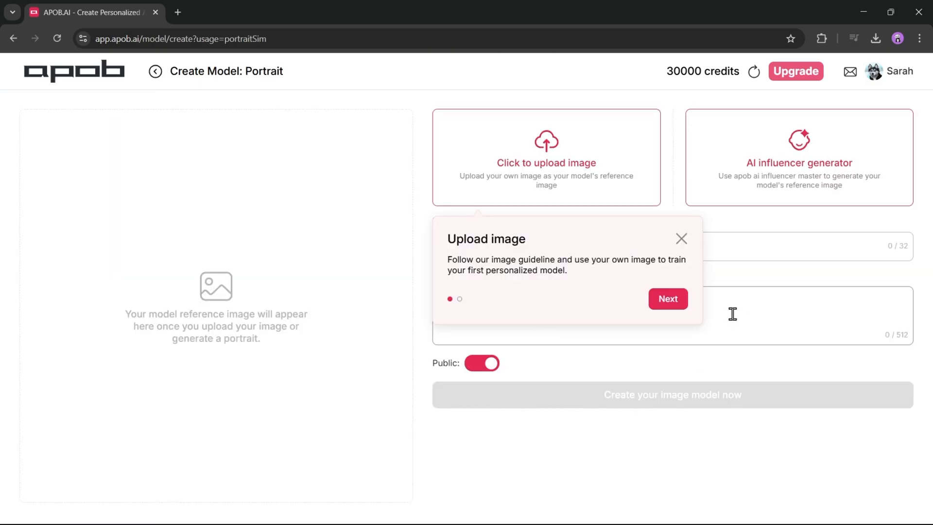
pyautogui.click(681, 239)
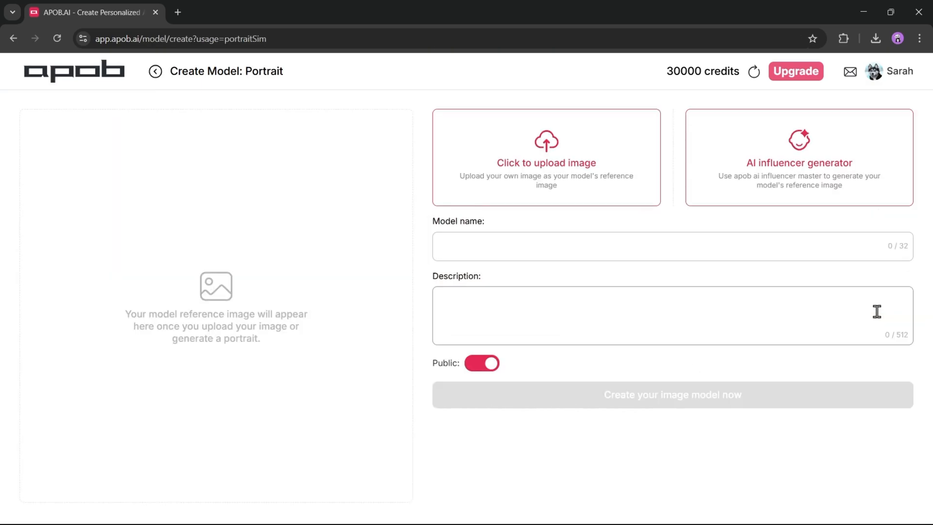
pyautogui.moveTo(514, 426)
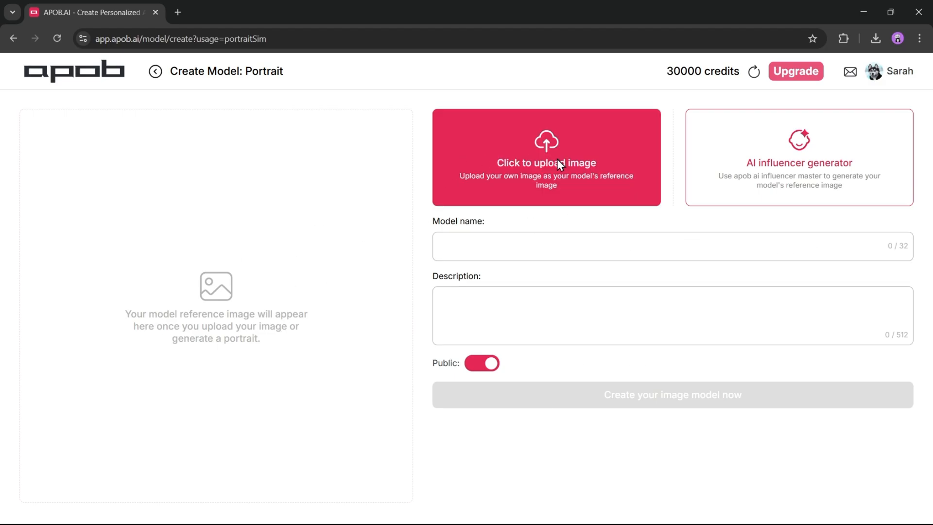
pyautogui.click(798, 156)
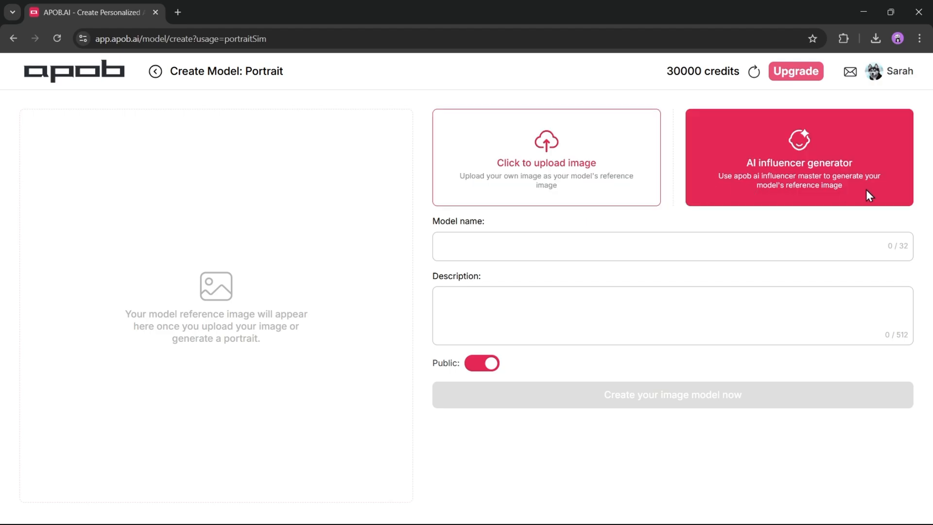
pyautogui.moveTo(792, 197)
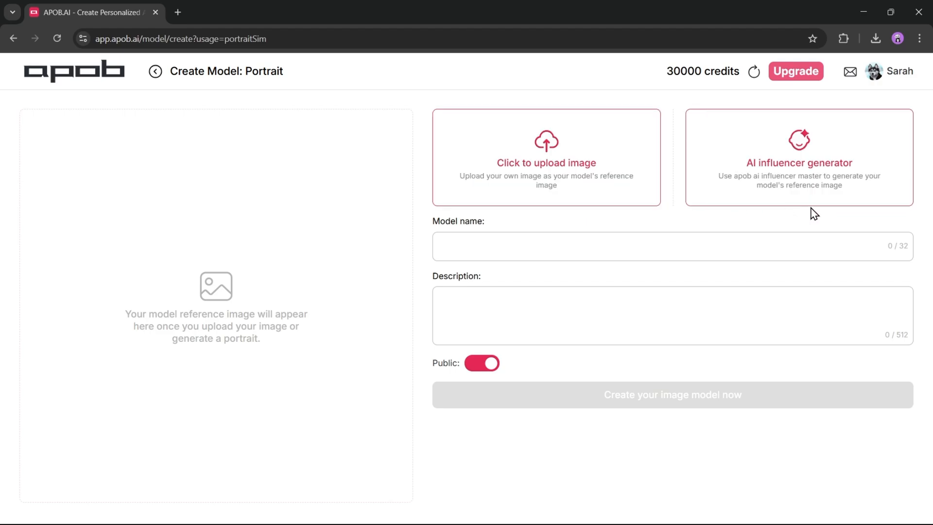
# In the influencer generator, randomize attributes, choose a woman, and set age to 25.
pyautogui.click(798, 157)
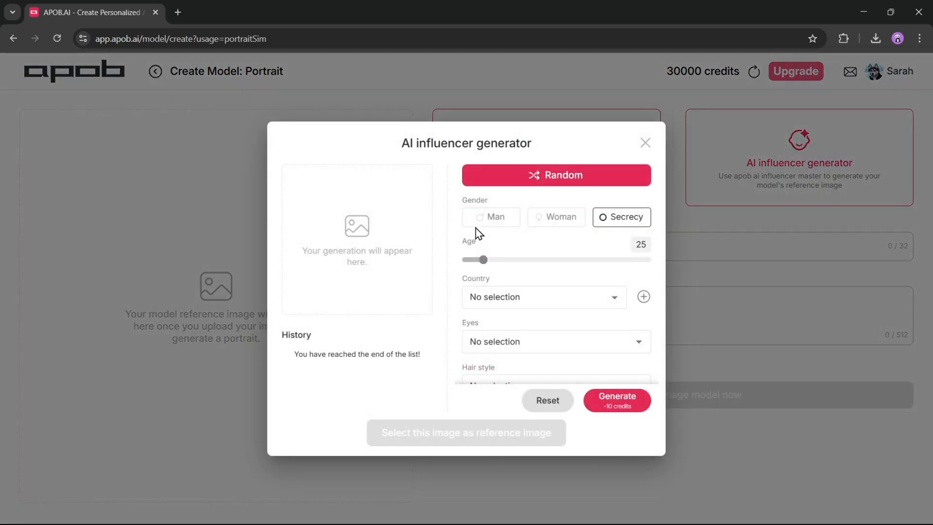
pyautogui.scroll(-3)
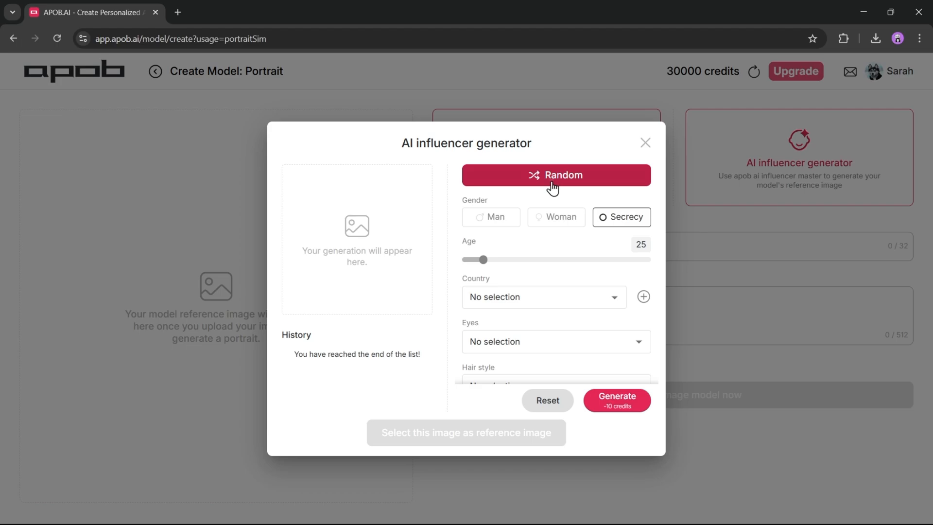
pyautogui.click(555, 174)
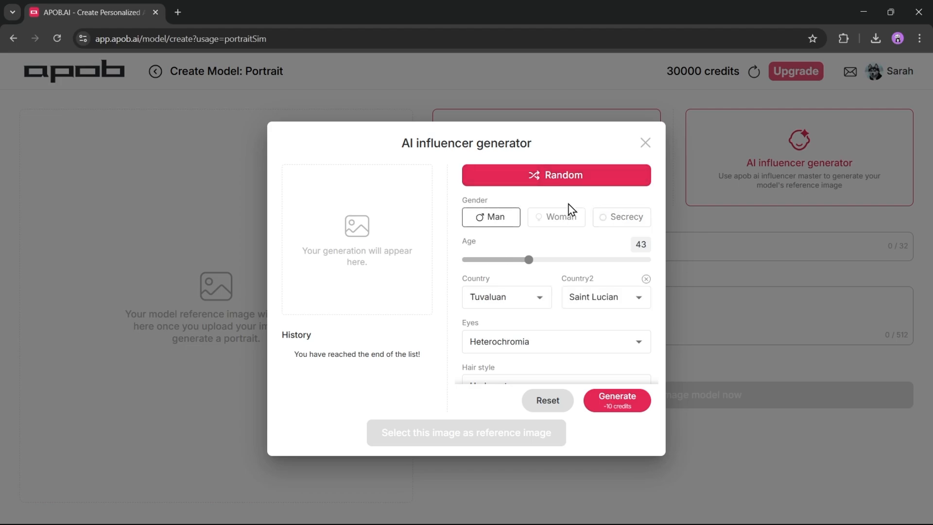
pyautogui.click(555, 216)
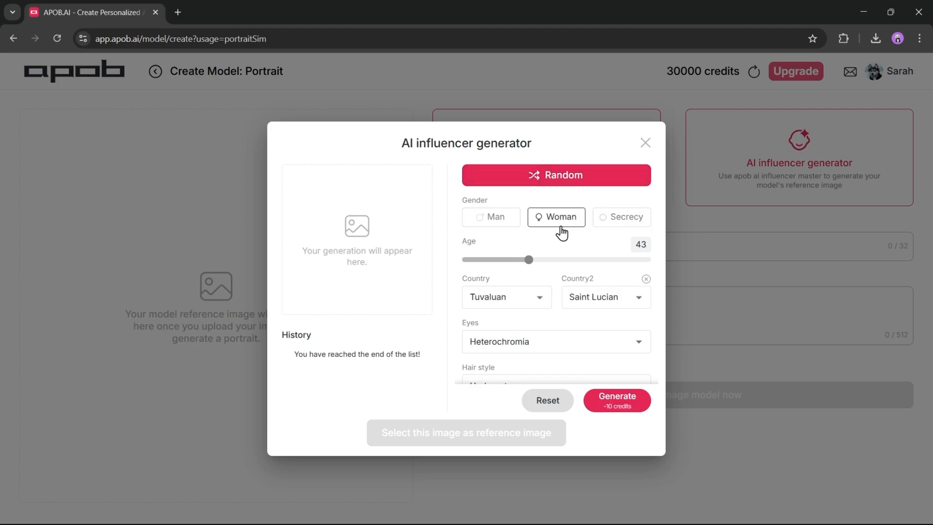
pyautogui.moveTo(560, 247)
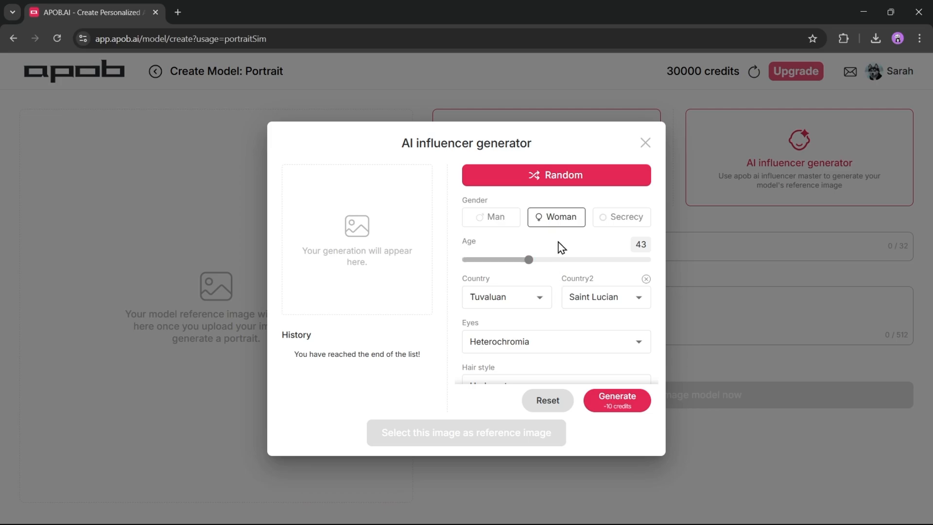
pyautogui.moveTo(528, 259); pyautogui.dragTo(601, 260)
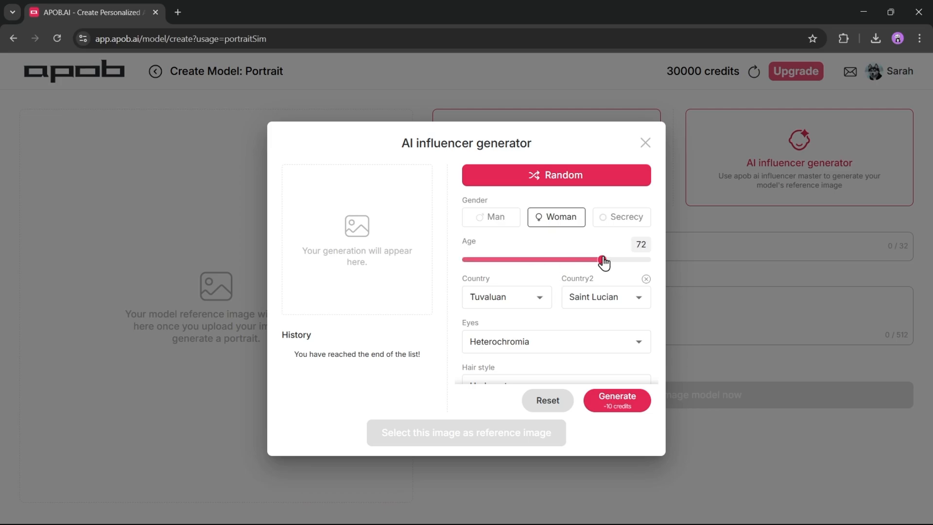
pyautogui.moveTo(600, 259); pyautogui.dragTo(493, 260)
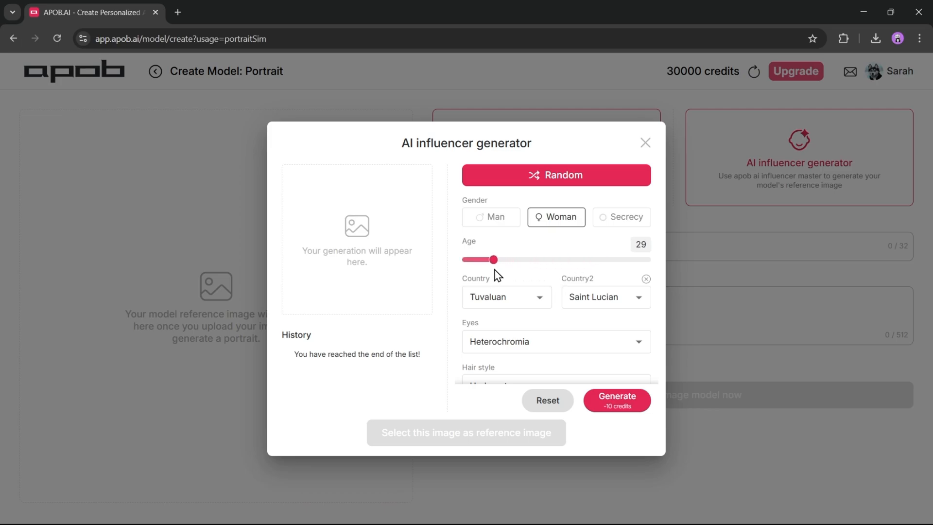
pyautogui.moveTo(493, 260); pyautogui.dragTo(487, 259)
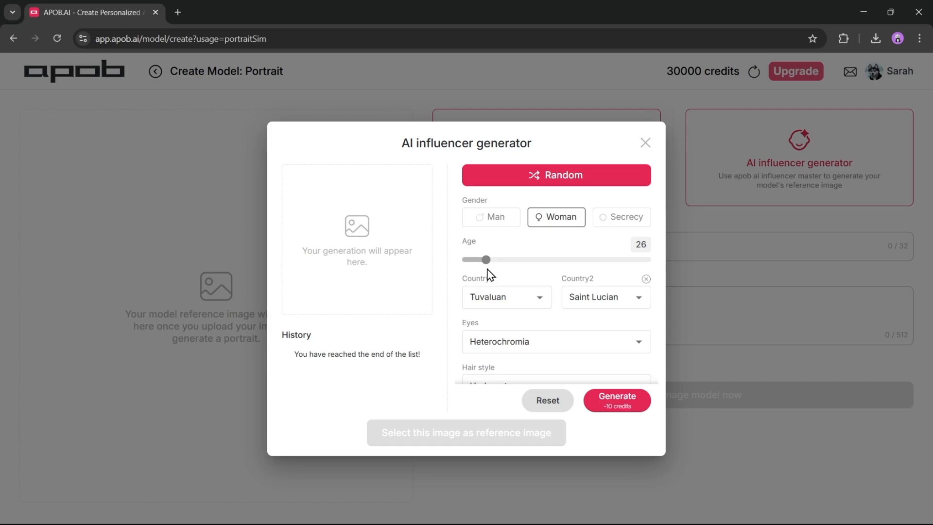
pyautogui.moveTo(486, 260); pyautogui.dragTo(480, 260)
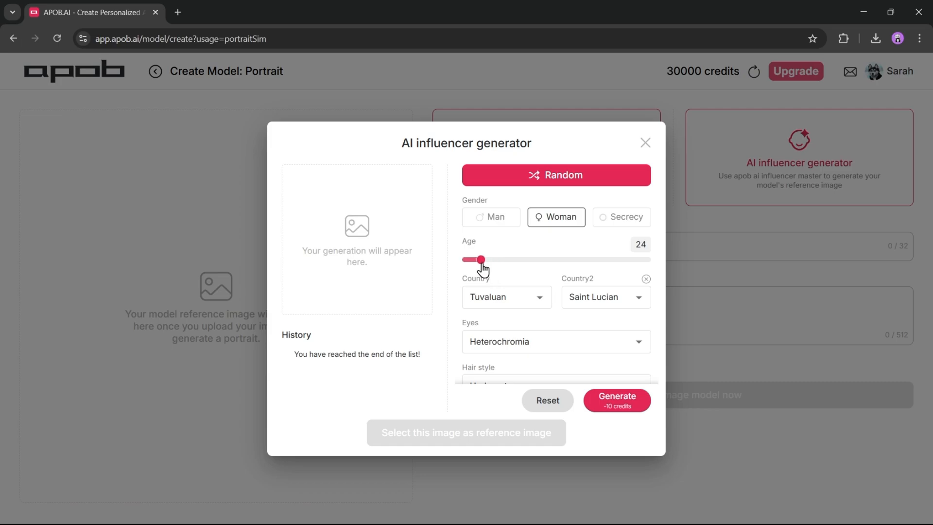
pyautogui.moveTo(480, 260); pyautogui.dragTo(485, 259)
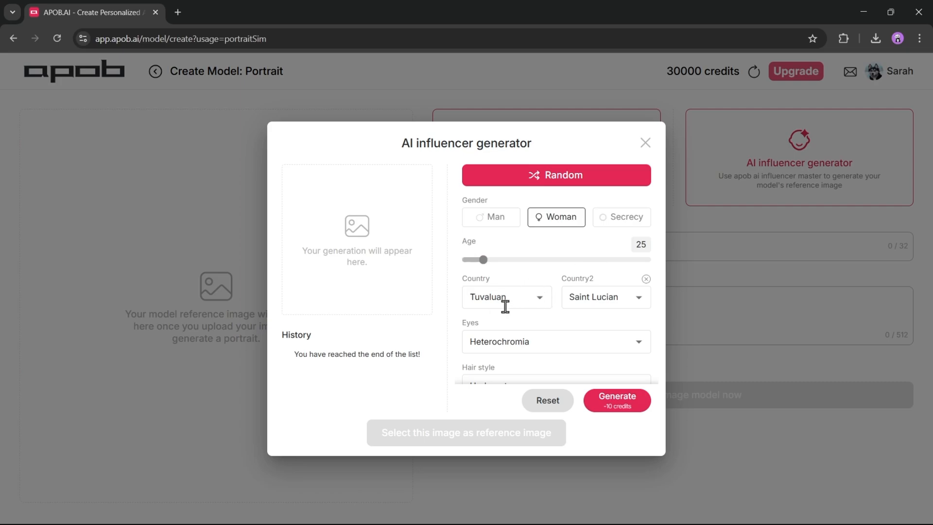
# Pick a country, set the face shape to Diamond, and add dimples.
pyautogui.click(506, 297)
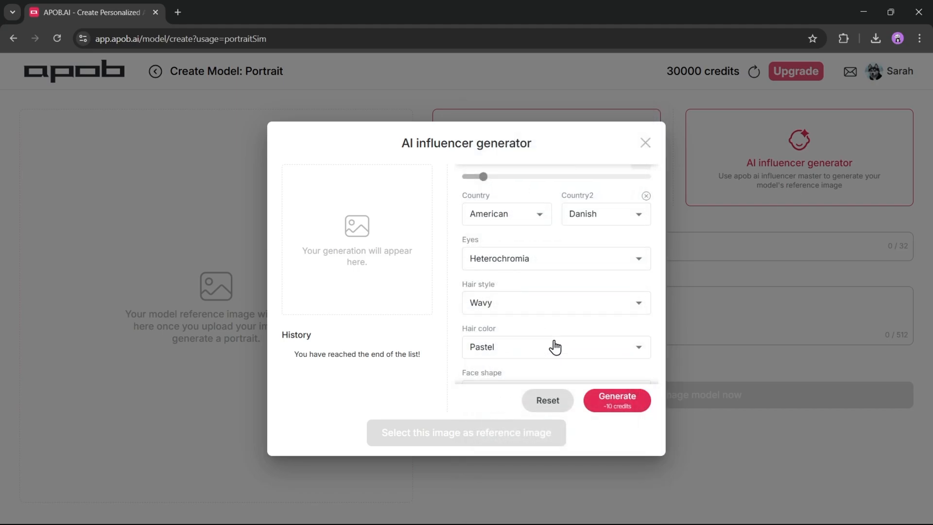
pyautogui.click(554, 381)
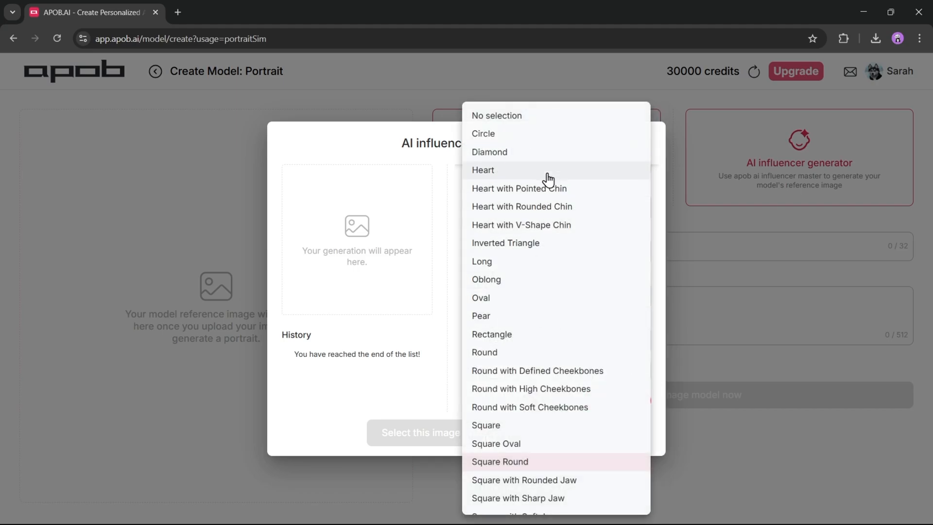
pyautogui.click(489, 152)
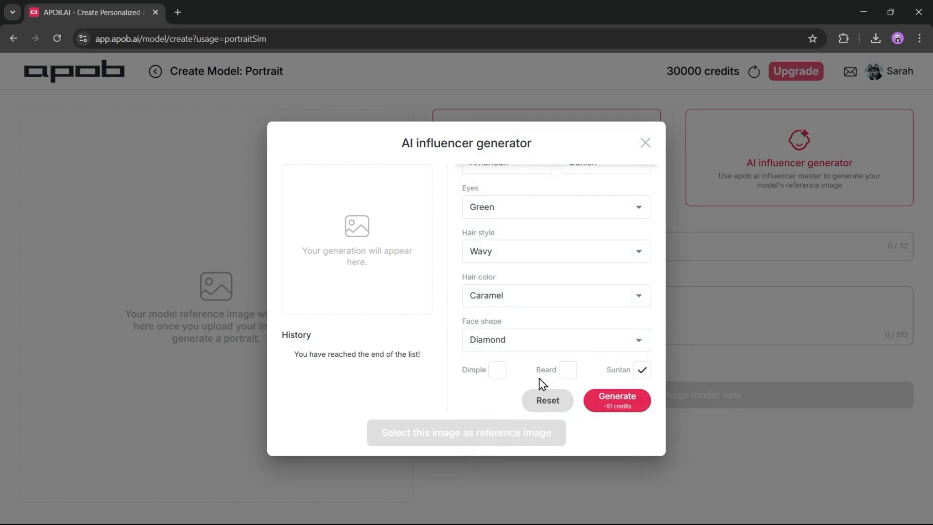
pyautogui.click(498, 369)
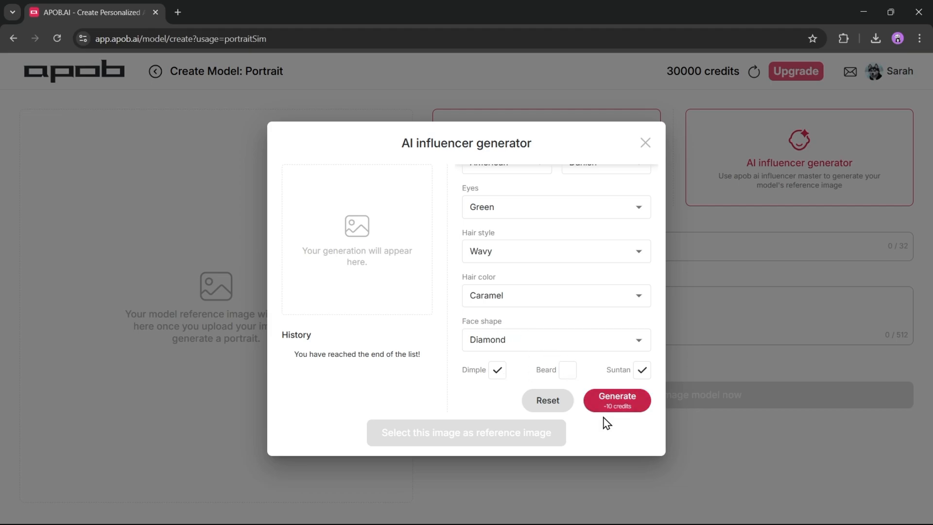
# Generate two rounds of portraits and set the brunette one from History as reference image.
pyautogui.click(617, 398)
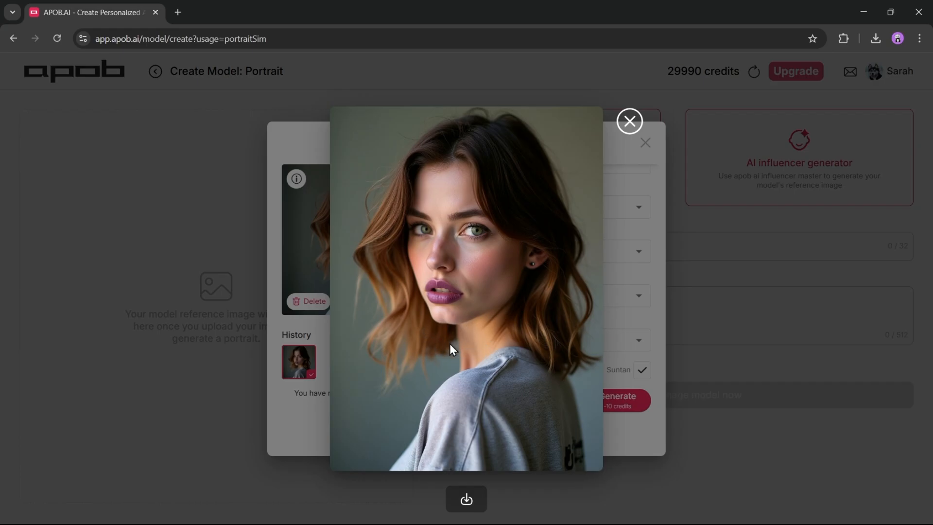
pyautogui.click(629, 122)
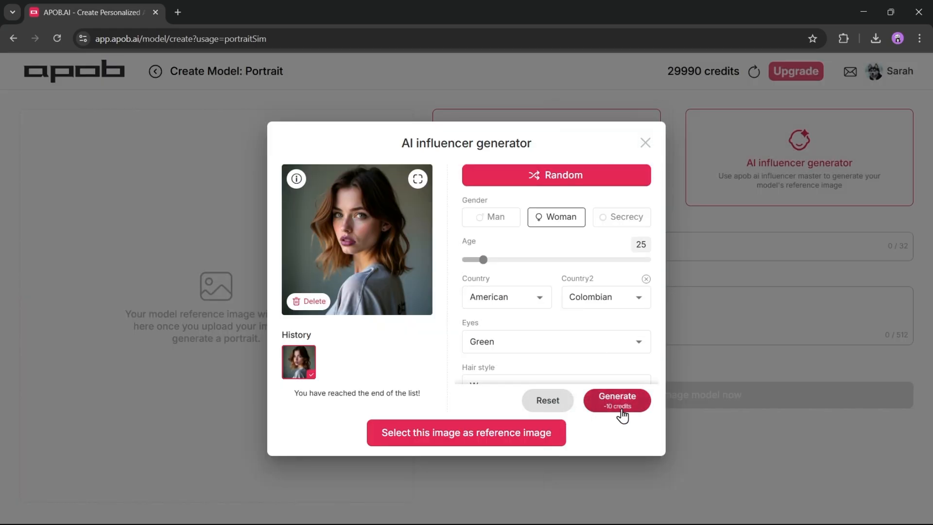
pyautogui.click(616, 400)
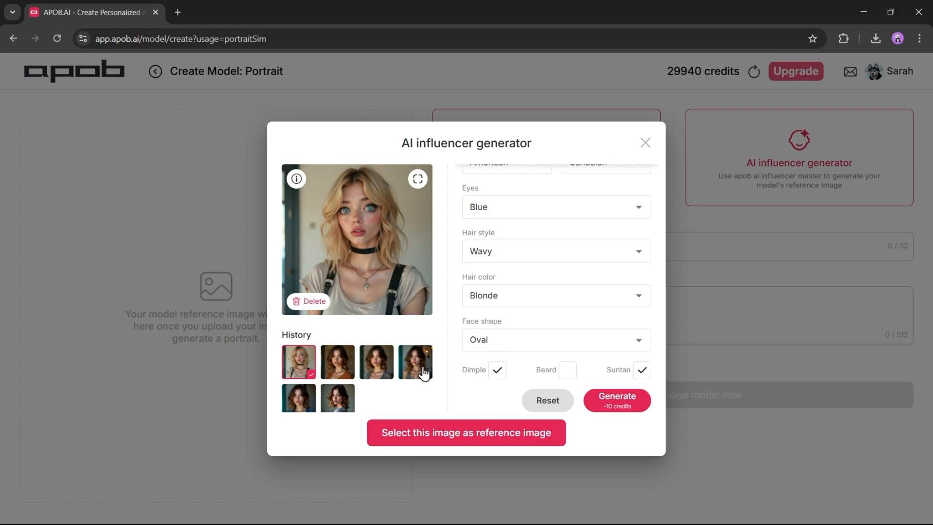
pyautogui.click(336, 397)
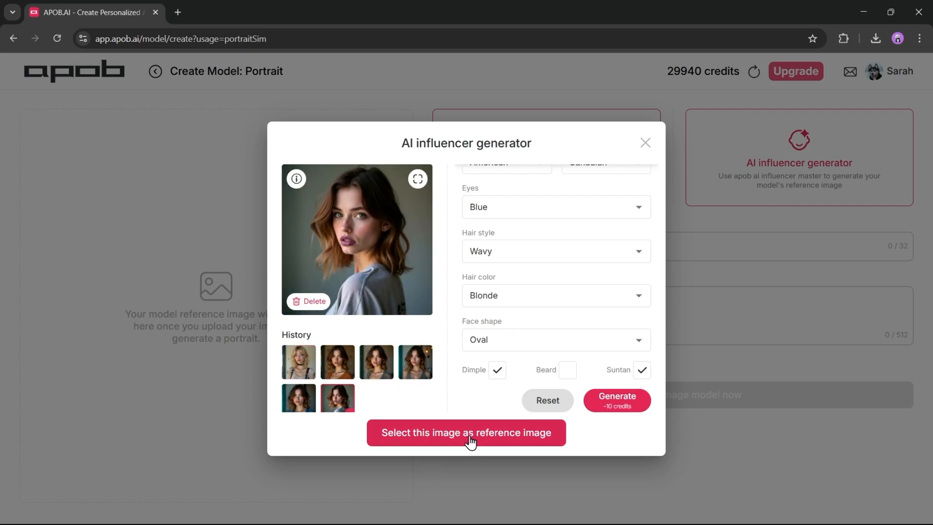
pyautogui.click(465, 432)
pyautogui.write('A stunning young women with long hair, cascading in soft waves over her shoulders, piercing her b')
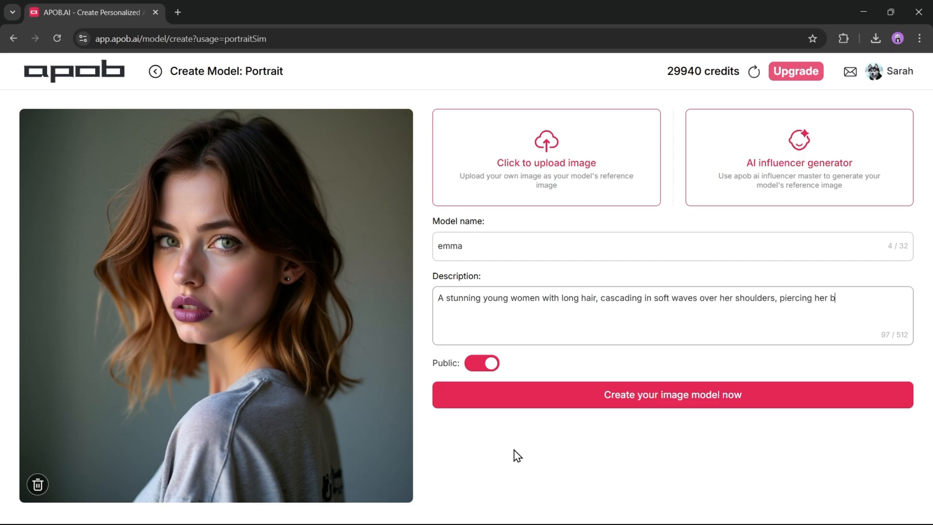
# Finish the description with 'blue eyes', toggle the Public switch, and create the emma model.
pyautogui.write('lue eyes')
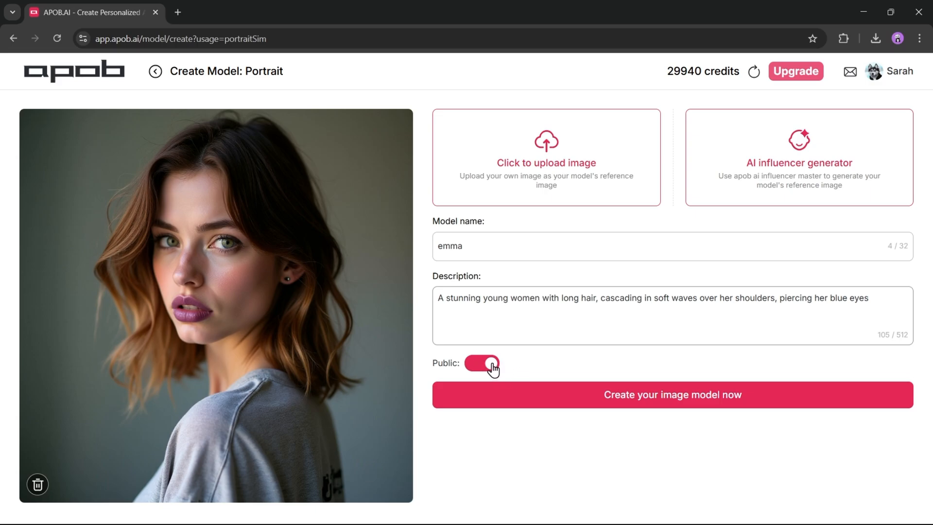
pyautogui.click(480, 363)
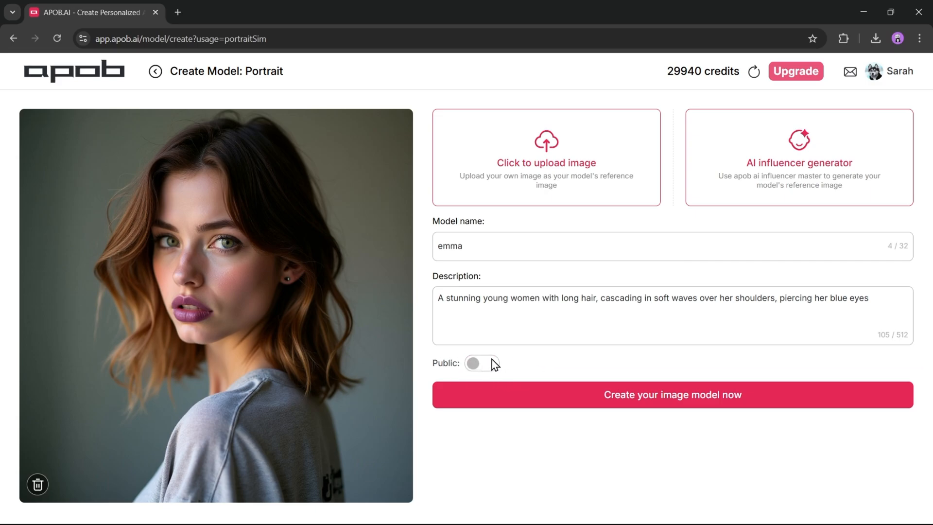
pyautogui.click(482, 364)
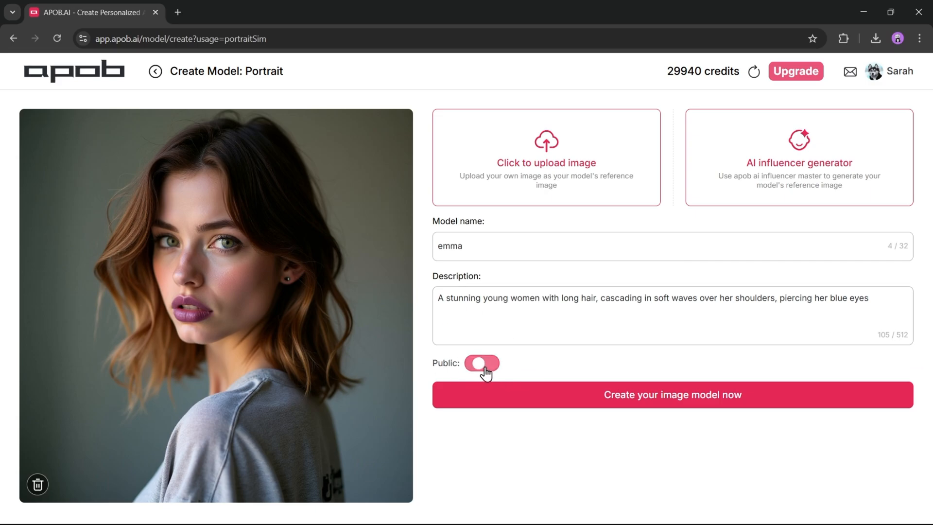
pyautogui.click(482, 363)
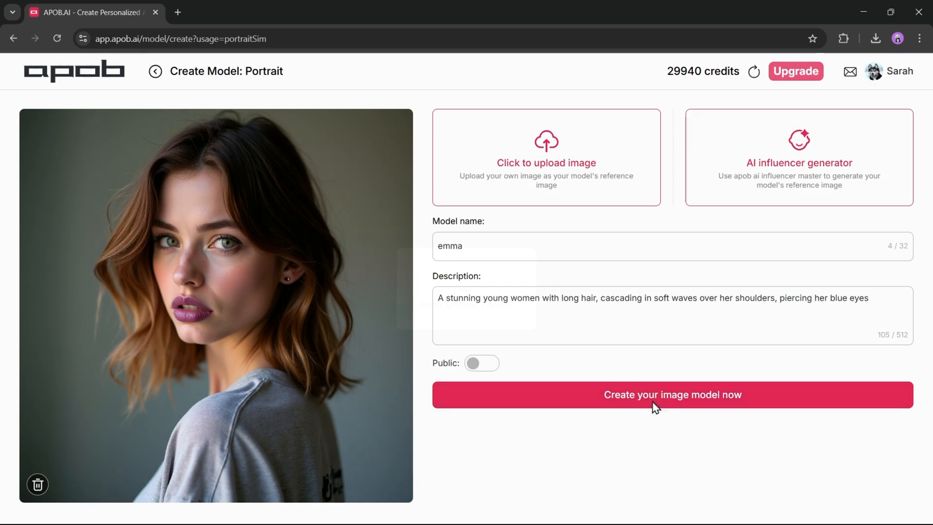
pyautogui.click(671, 394)
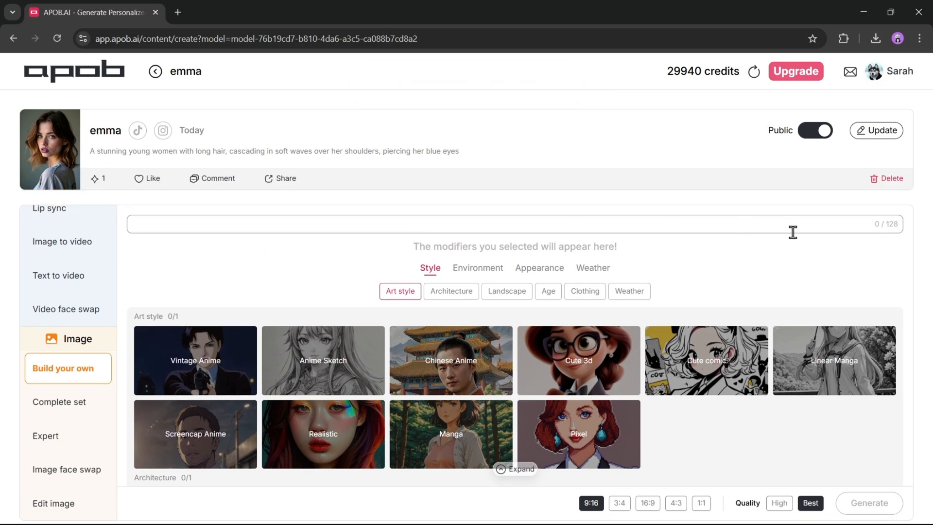
pyautogui.moveTo(392, 116)
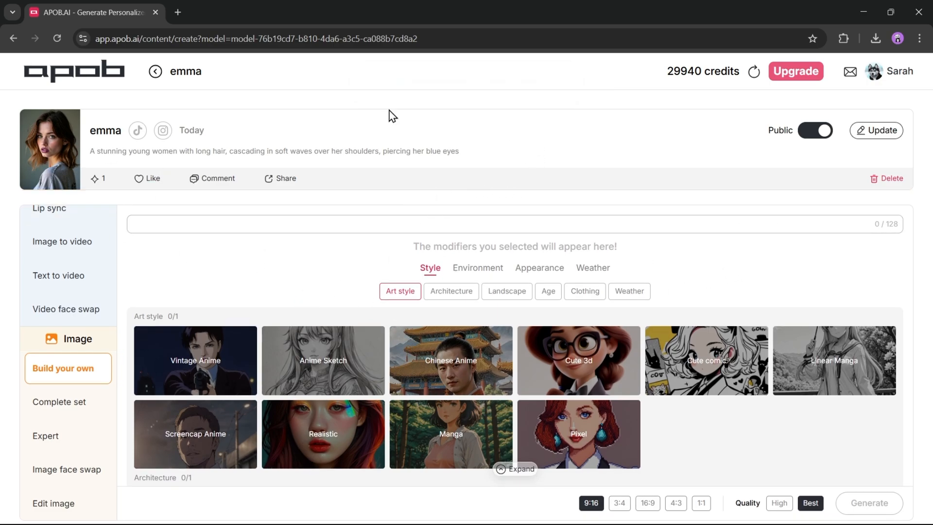
pyautogui.moveTo(337, 323)
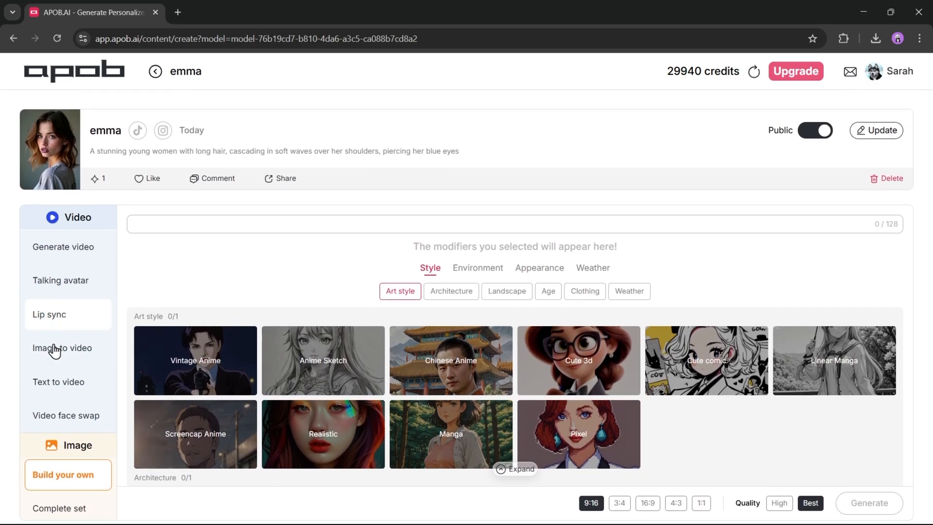
pyautogui.scroll(-3)
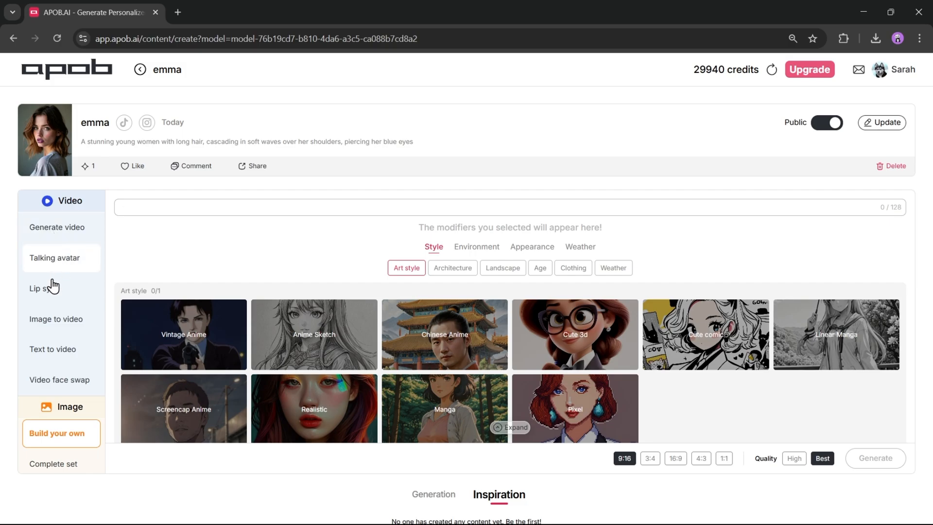
pyautogui.scroll(-3)
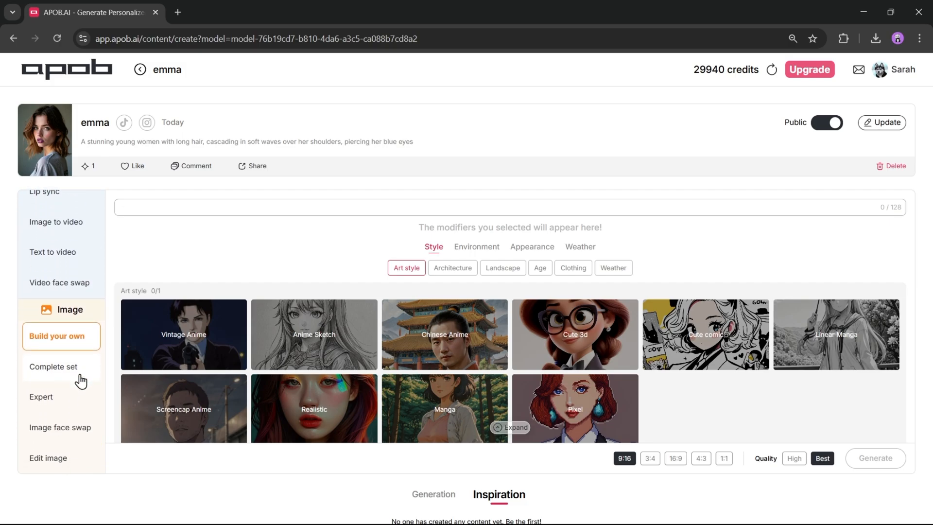
pyautogui.moveTo(141, 331)
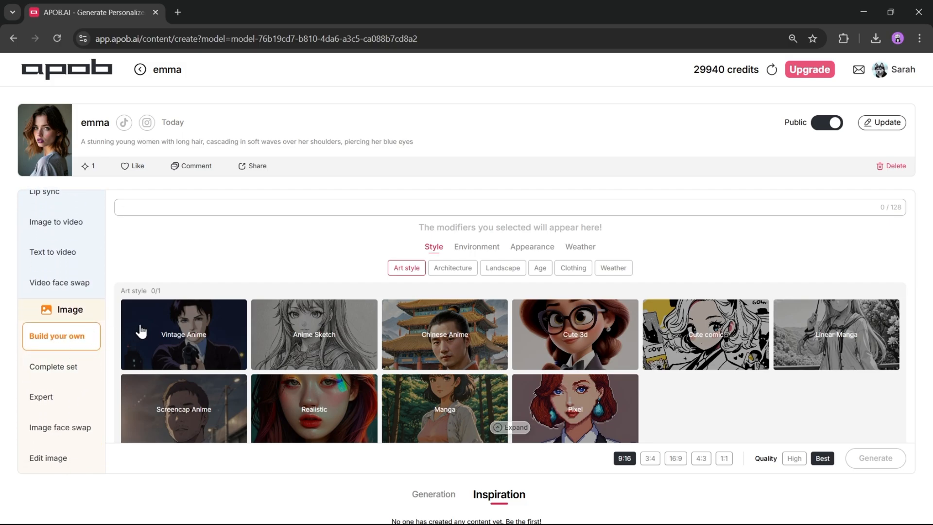
pyautogui.moveTo(391, 292)
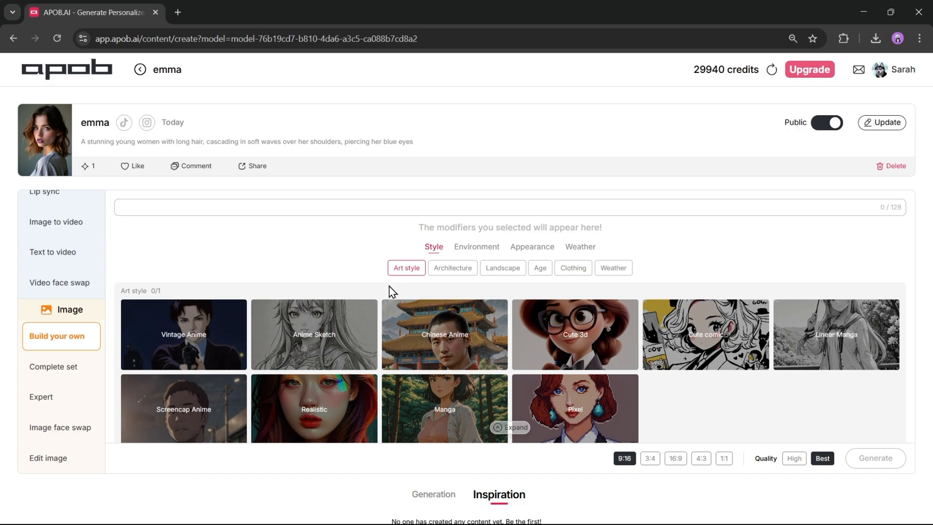
# Browse the environment, appearance and weather modifiers, then return to art style.
pyautogui.click(476, 246)
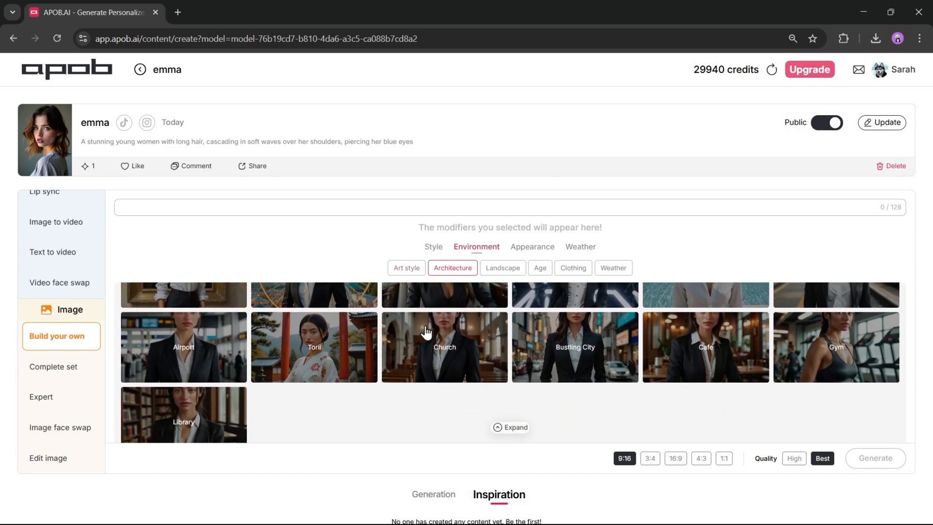
pyautogui.click(532, 246)
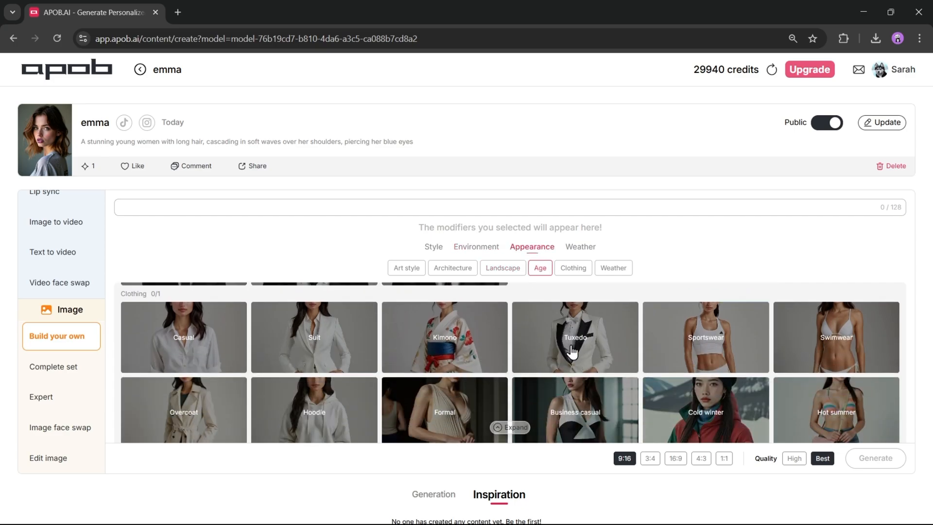
pyautogui.click(613, 267)
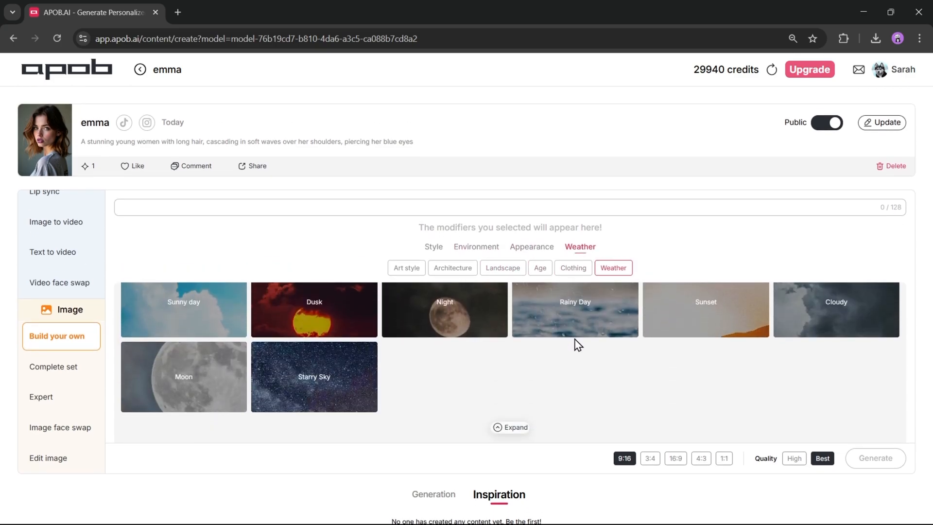
pyautogui.click(476, 246)
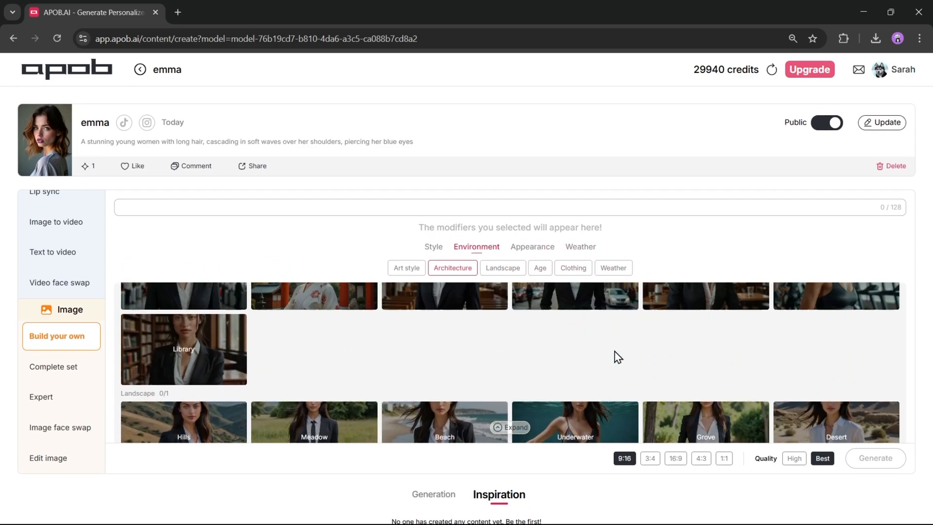
pyautogui.click(433, 246)
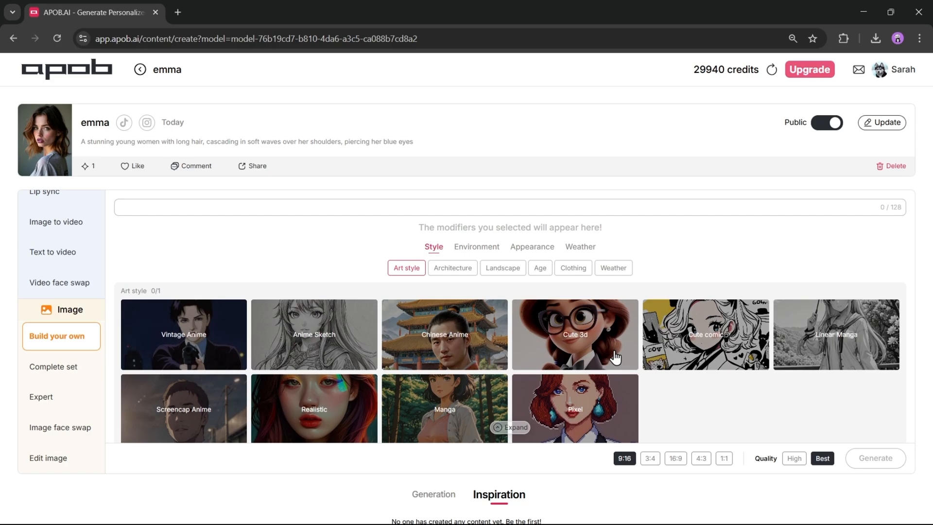
pyautogui.moveTo(610, 351)
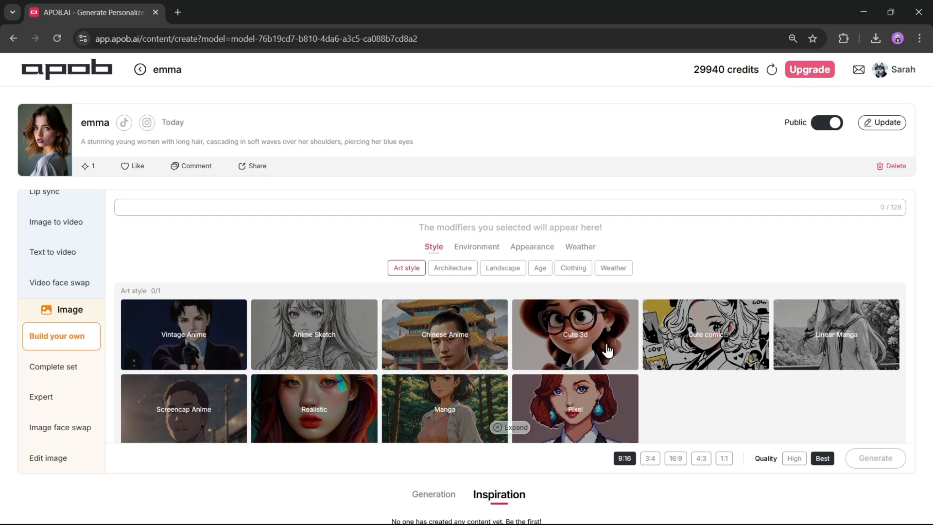
pyautogui.moveTo(584, 349)
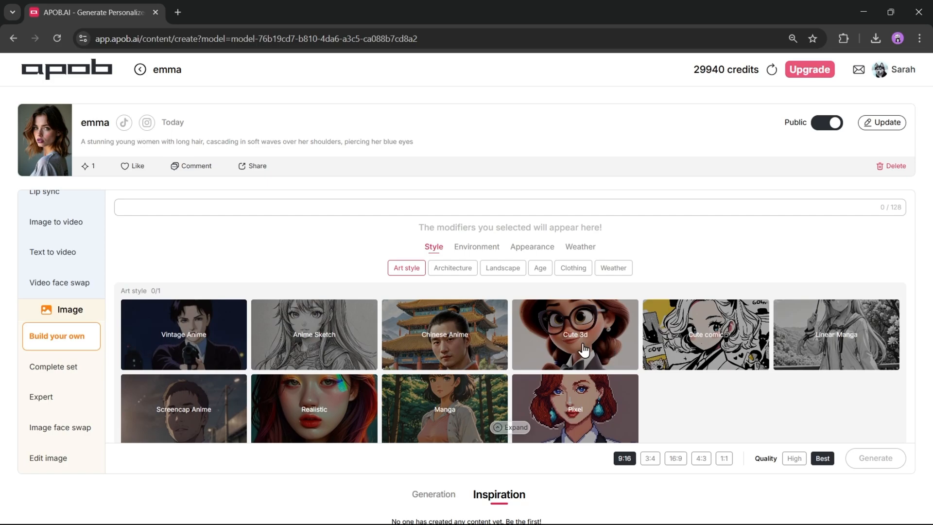
pyautogui.moveTo(310, 421)
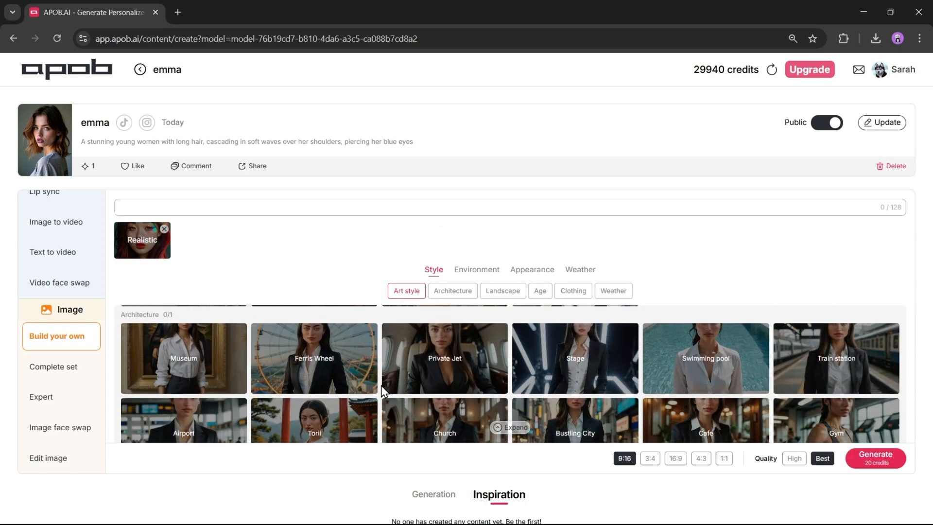
pyautogui.moveTo(714, 384)
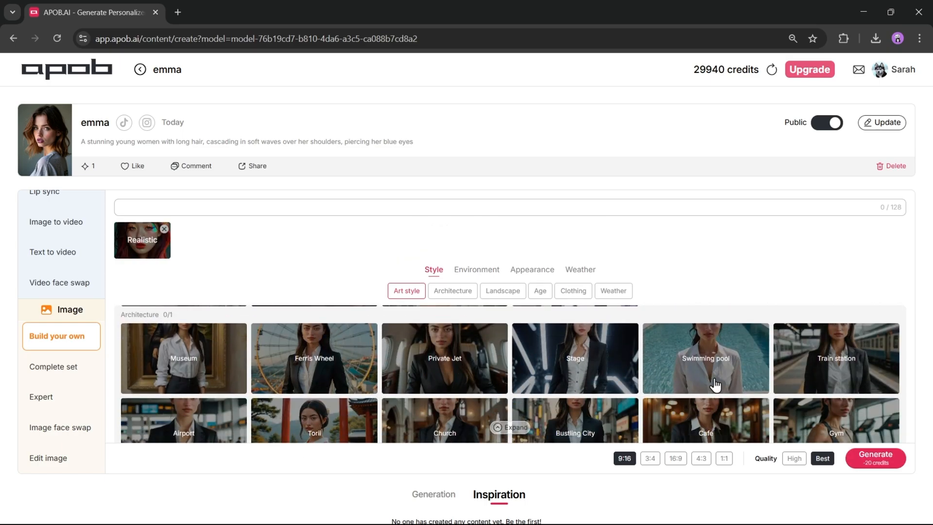
# Add Cafe, Middle, Casual and Sunny day modifiers, choose 3:4, and generate emma images.
pyautogui.click(705, 357)
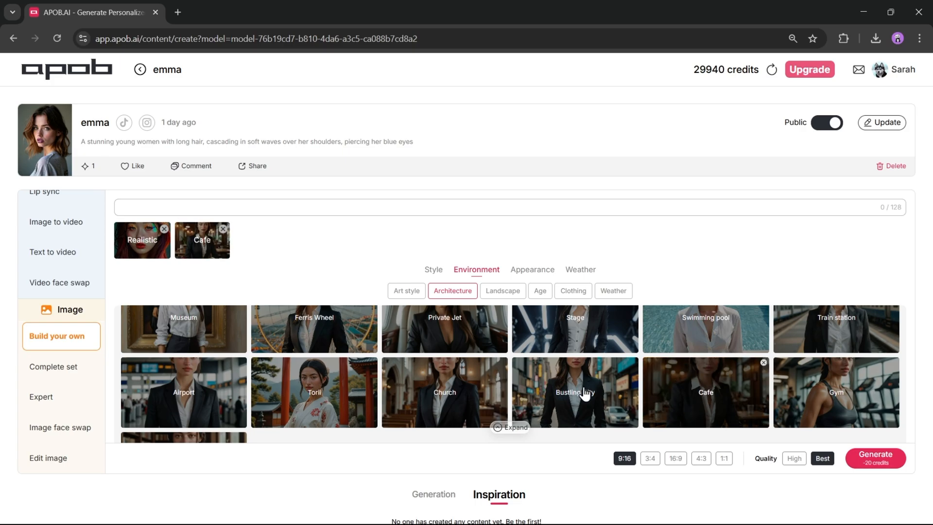
pyautogui.click(502, 290)
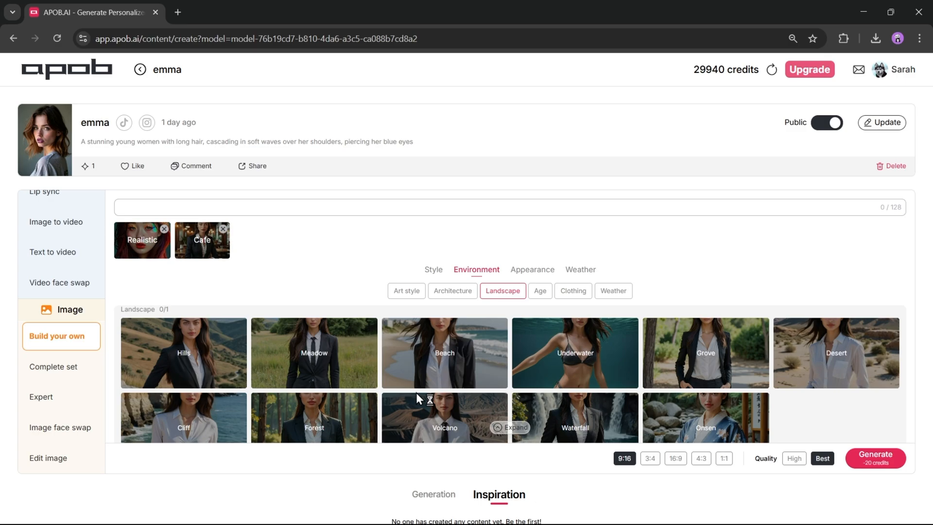
pyautogui.click(532, 270)
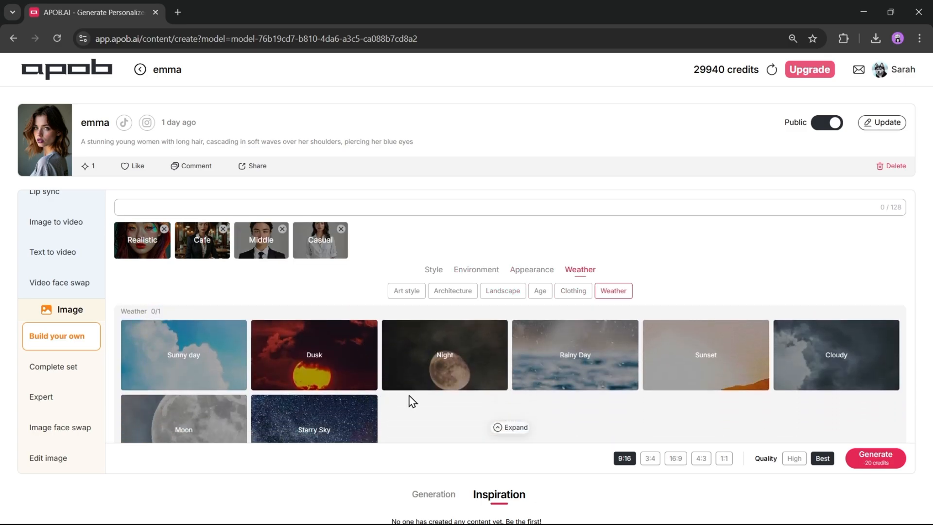
pyautogui.click(183, 354)
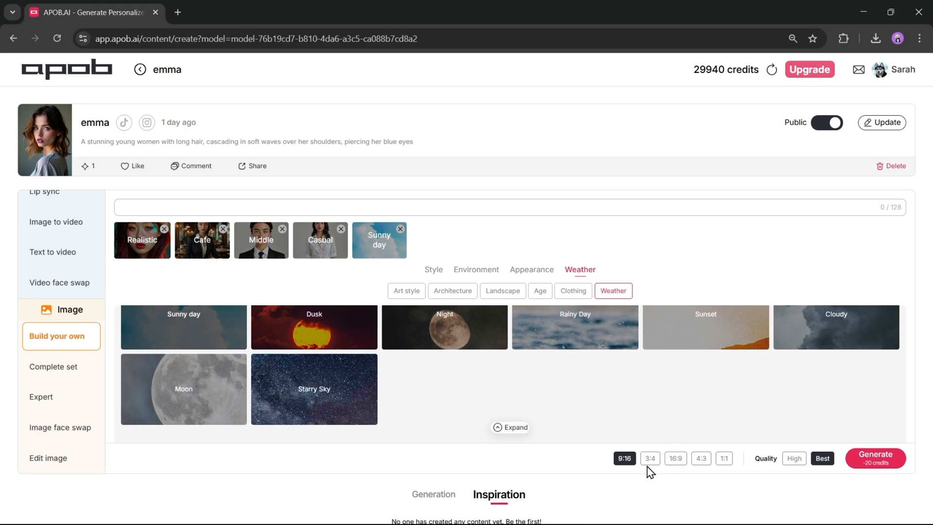
pyautogui.click(649, 458)
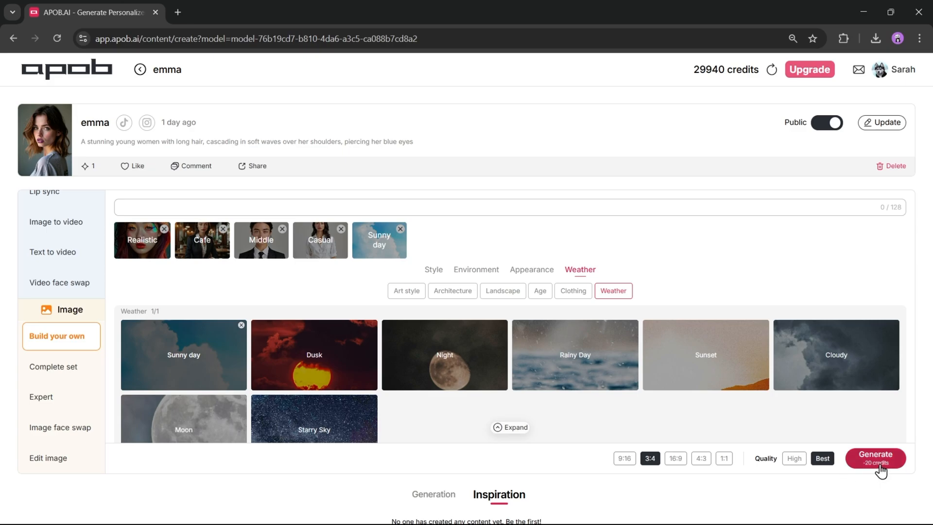
pyautogui.click(874, 458)
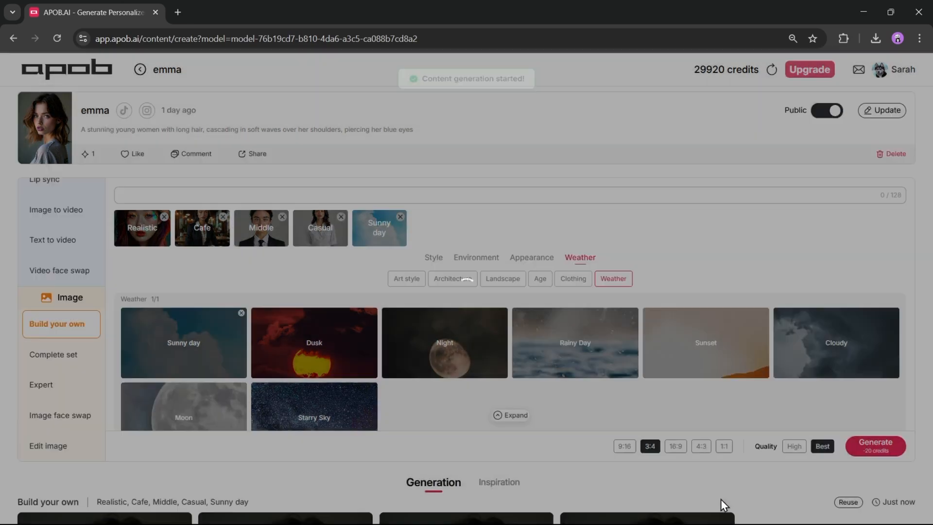
# Scroll the café results, view another portrait full size, then close the preview.
pyautogui.scroll(-3)
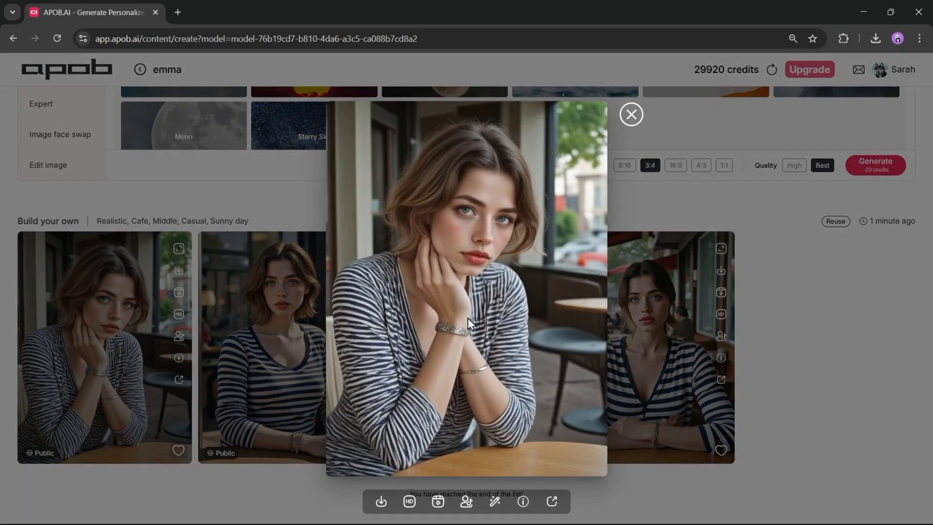
pyautogui.click(631, 114)
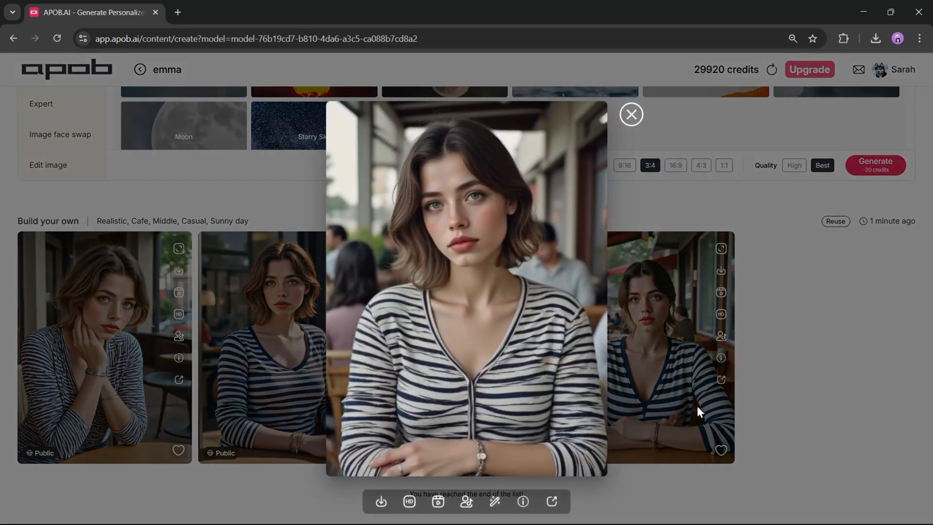
pyautogui.click(631, 114)
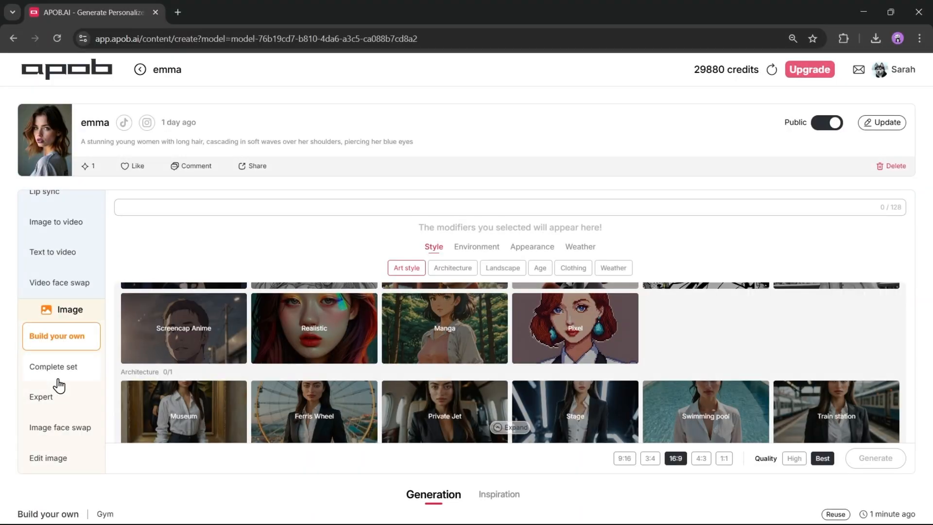
# Switch to Expert prompt mode, choose 16:9, and generate emma on a busy London street.
pyautogui.click(41, 397)
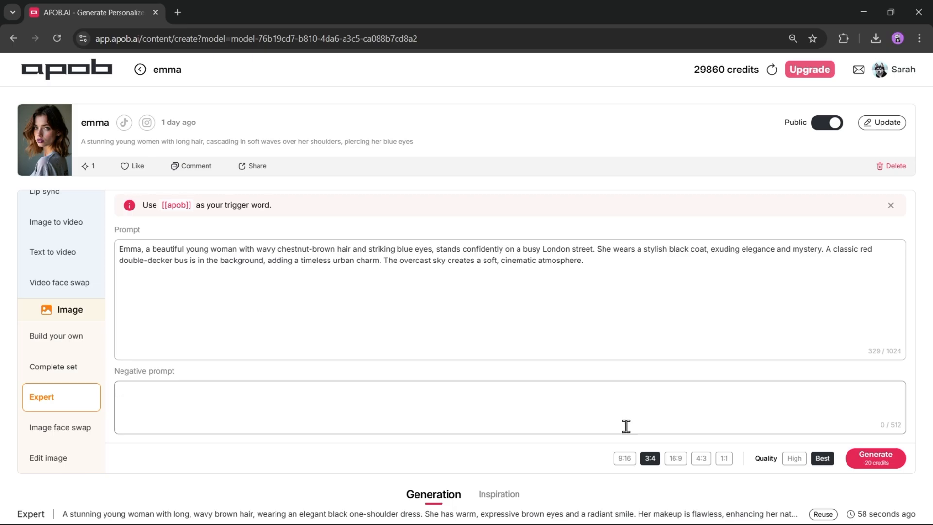
pyautogui.click(675, 458)
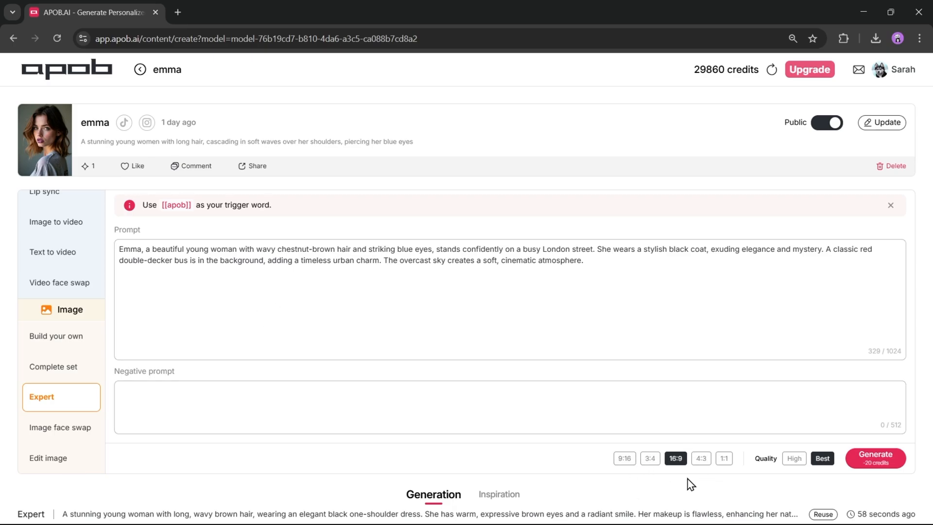
pyautogui.moveTo(875, 457)
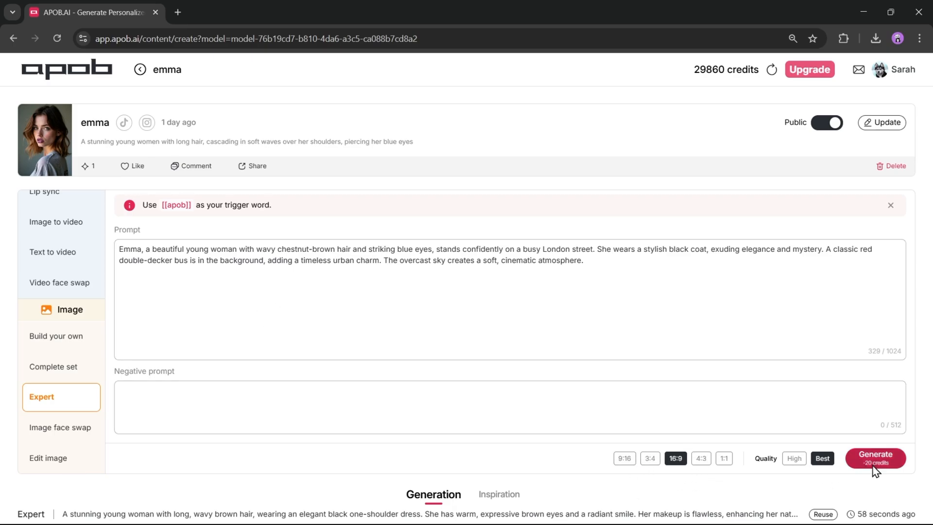
pyautogui.click(875, 458)
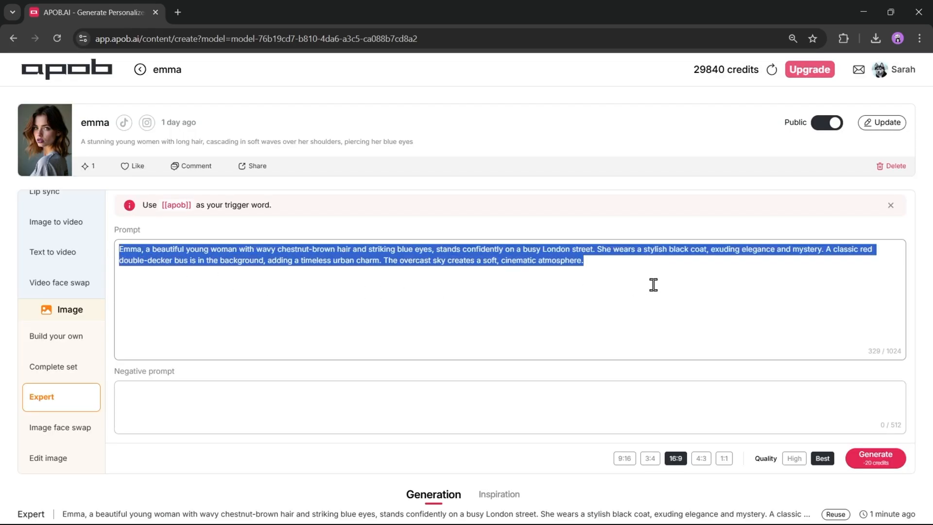
# Write the prompt for emma on a sea beach in a summer dress and generate.
pyautogui.write('em')
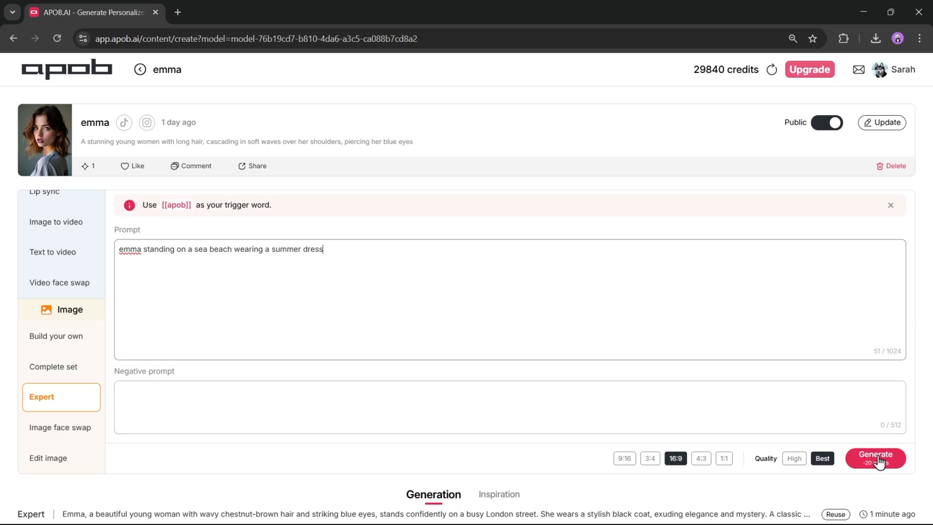
pyautogui.click(874, 458)
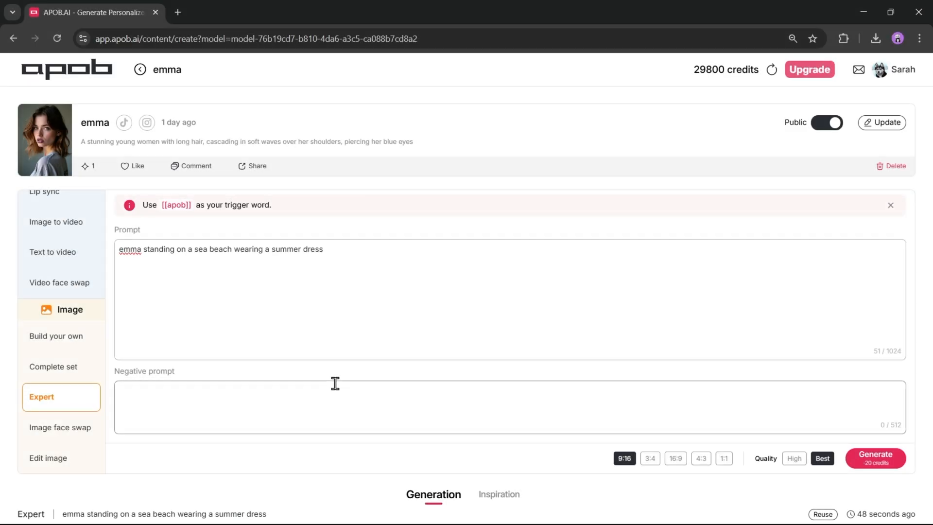
pyautogui.moveTo(60, 427)
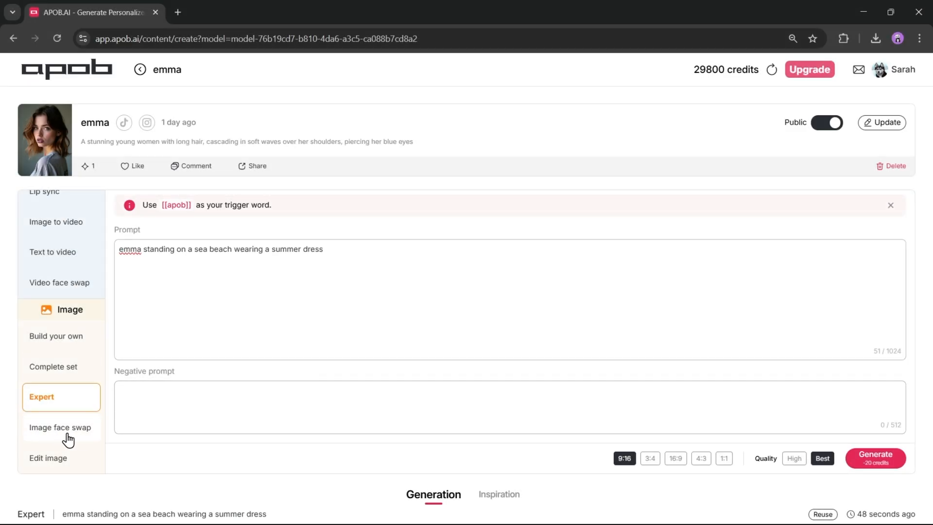
# Swap emma's face onto the striped-robe woman photo, then preview the full-size result.
pyautogui.click(61, 427)
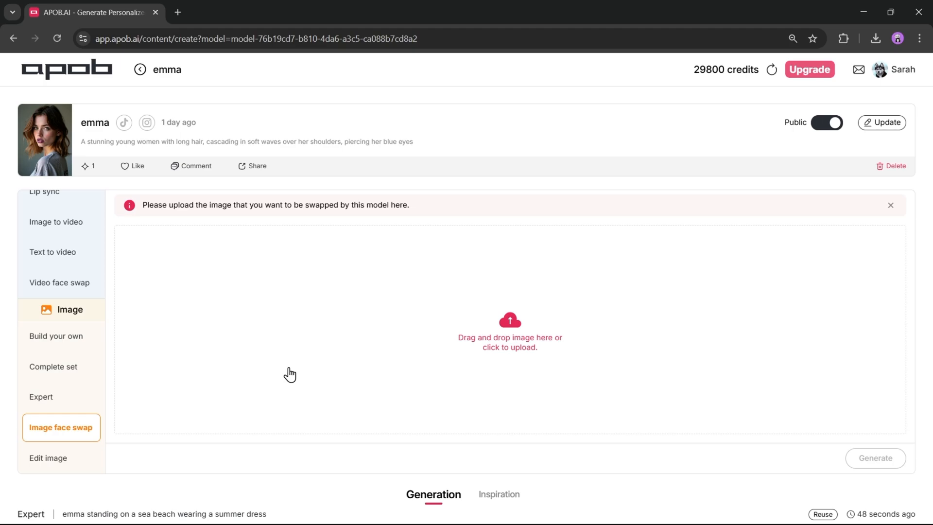
pyautogui.moveTo(265, 204)
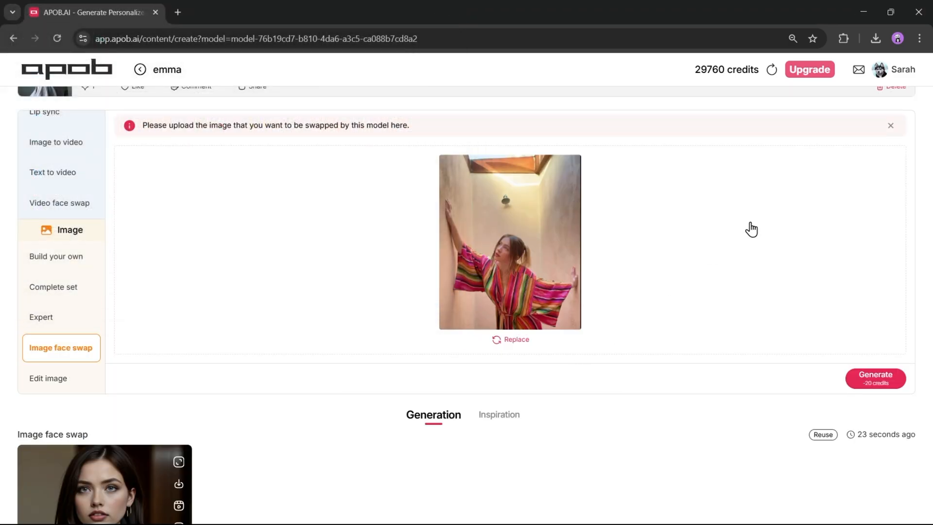
pyautogui.click(874, 378)
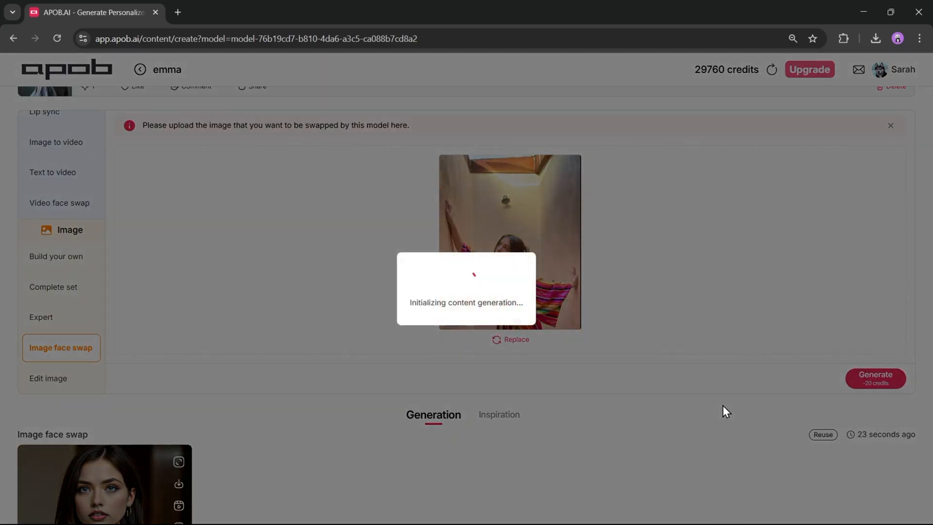
pyautogui.click(874, 378)
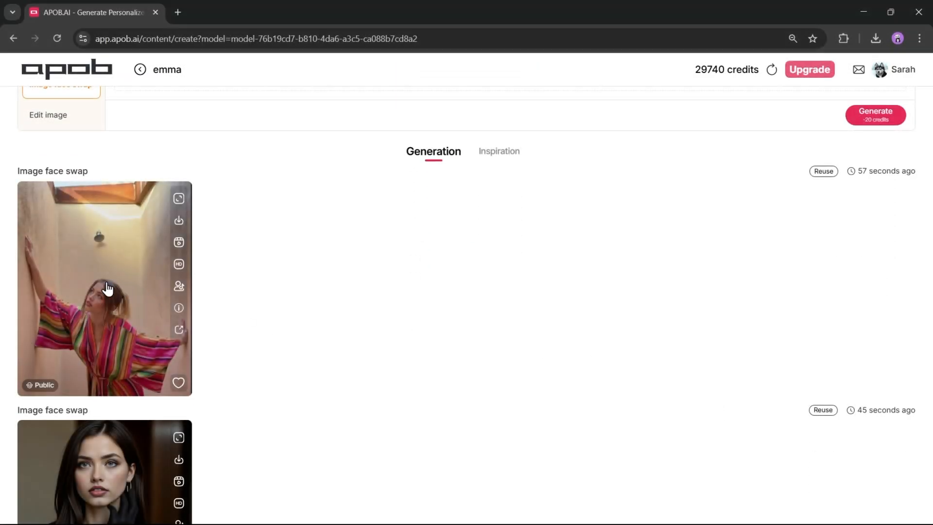
pyautogui.click(103, 288)
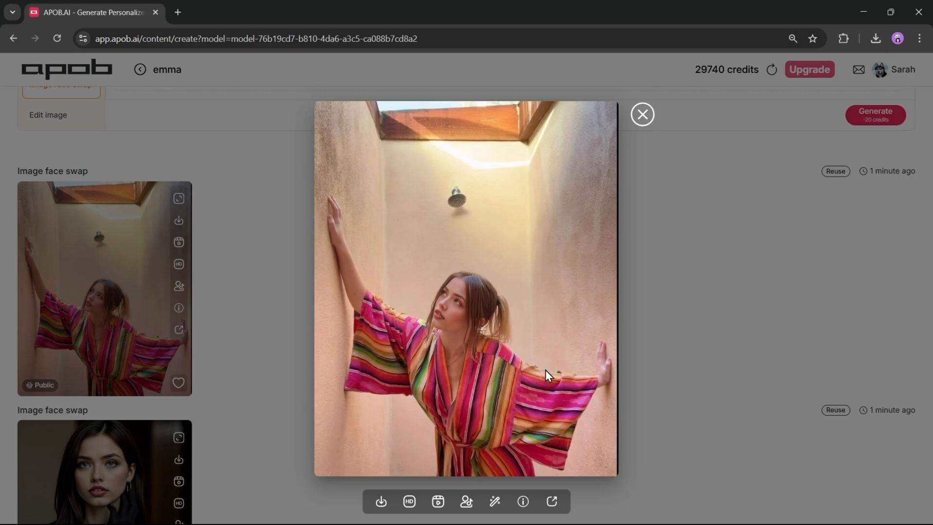
pyautogui.click(642, 114)
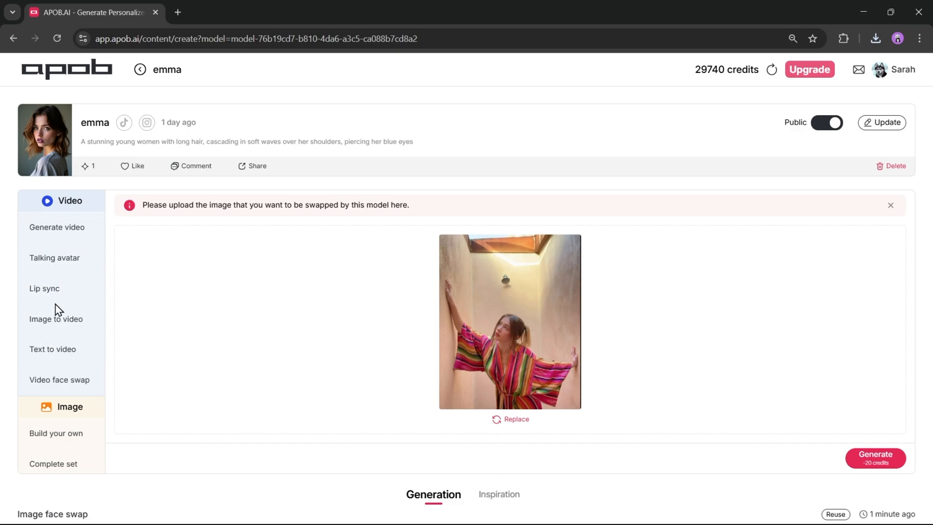
pyautogui.moveTo(56, 319)
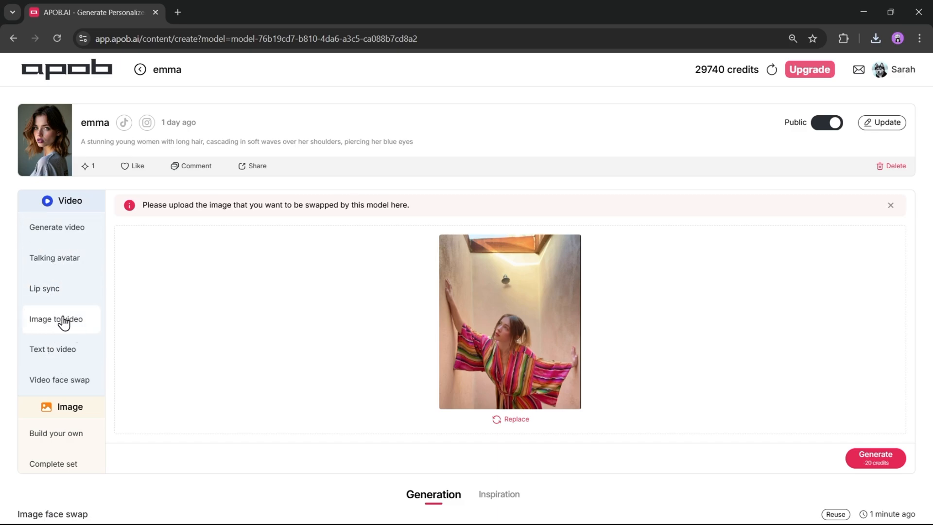
pyautogui.scroll(-3)
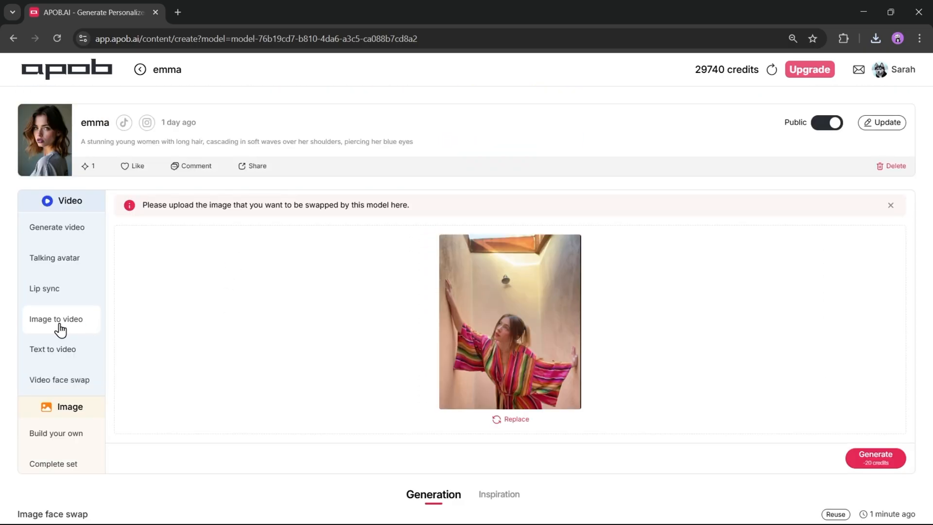
# Load emma's colourful striped-robe photo from the Personal gallery as the image-to-video reference.
pyautogui.click(56, 318)
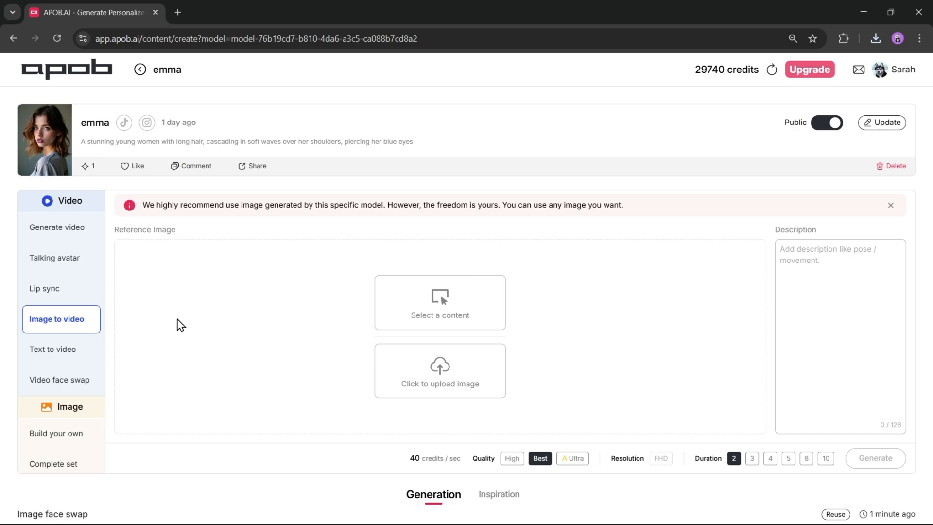
pyautogui.click(439, 301)
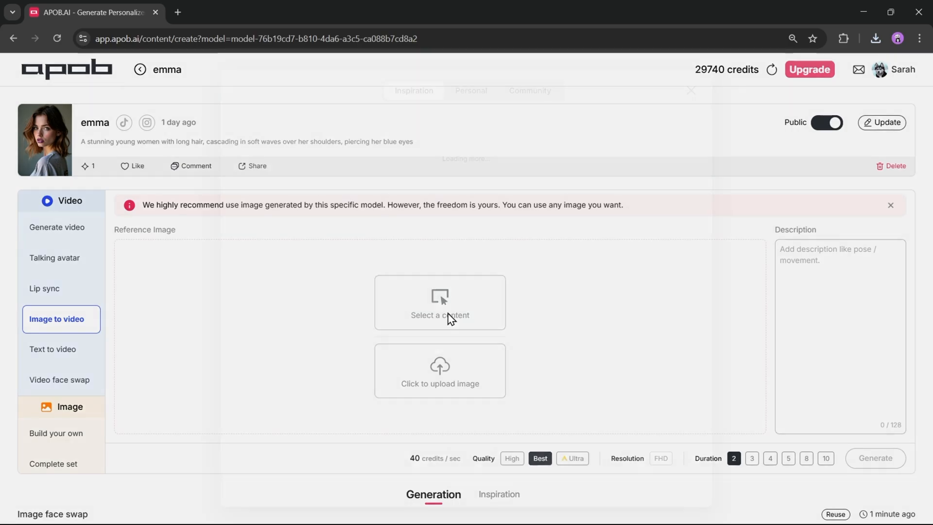
pyautogui.click(439, 302)
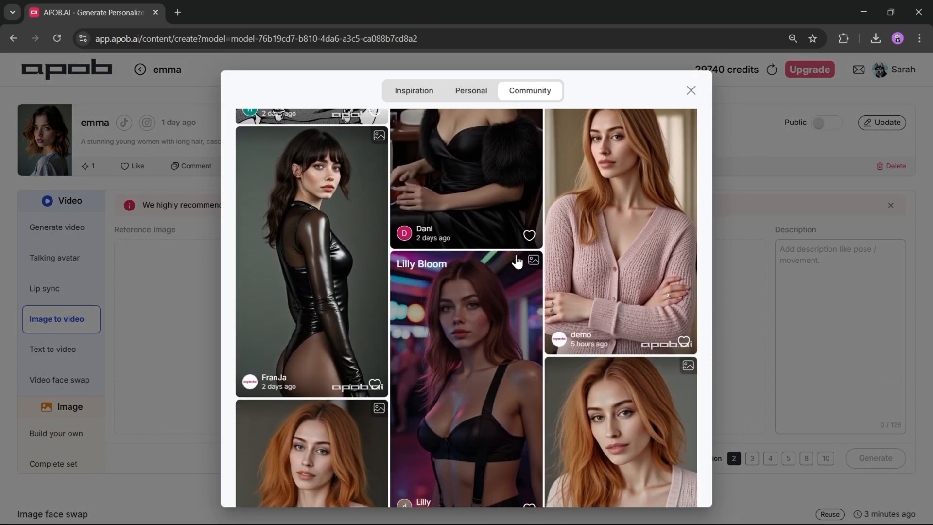
pyautogui.scroll(-3)
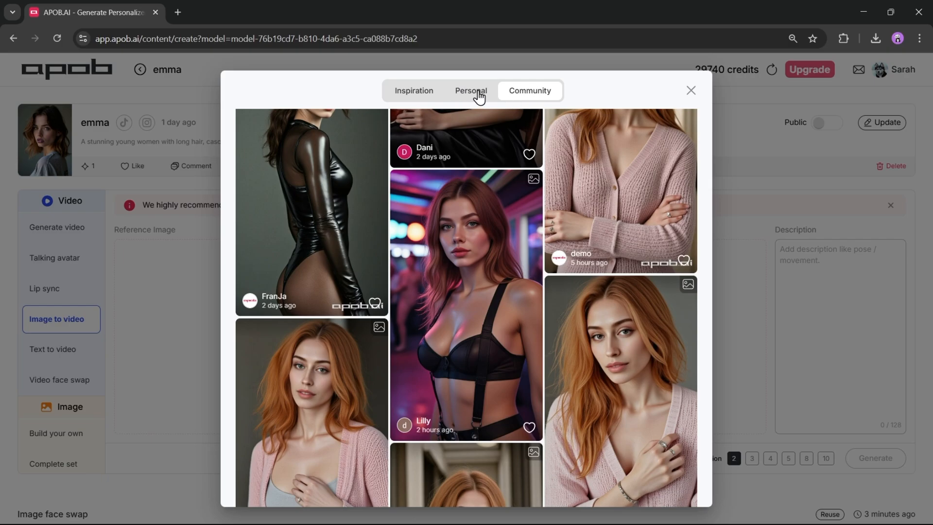
pyautogui.click(469, 90)
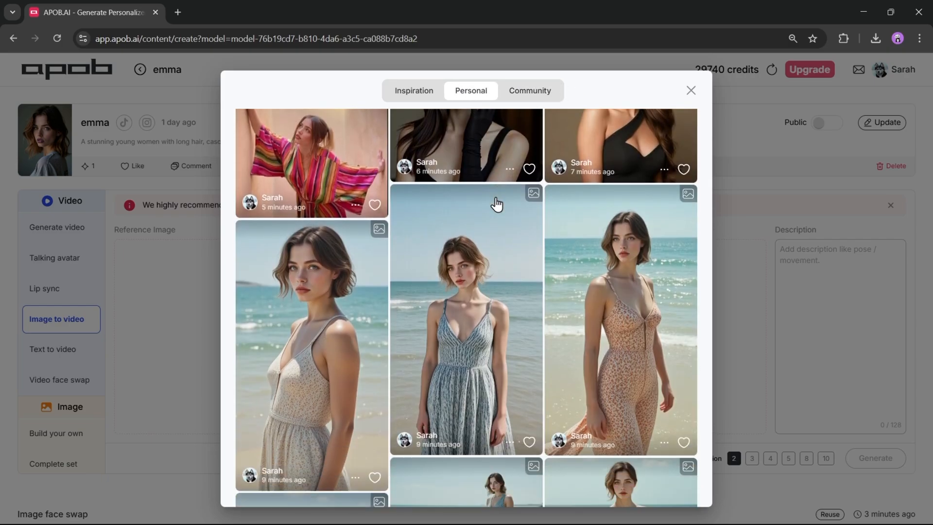
pyautogui.click(310, 163)
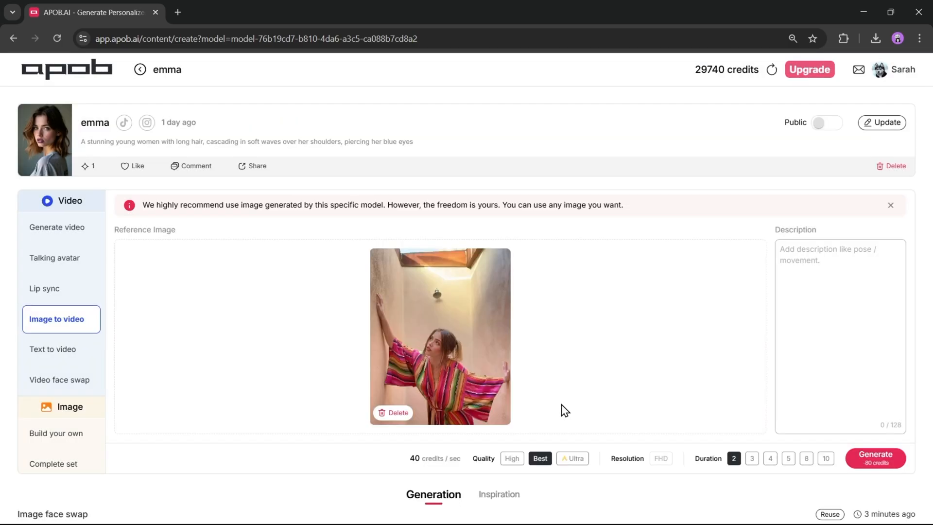
pyautogui.moveTo(571, 458)
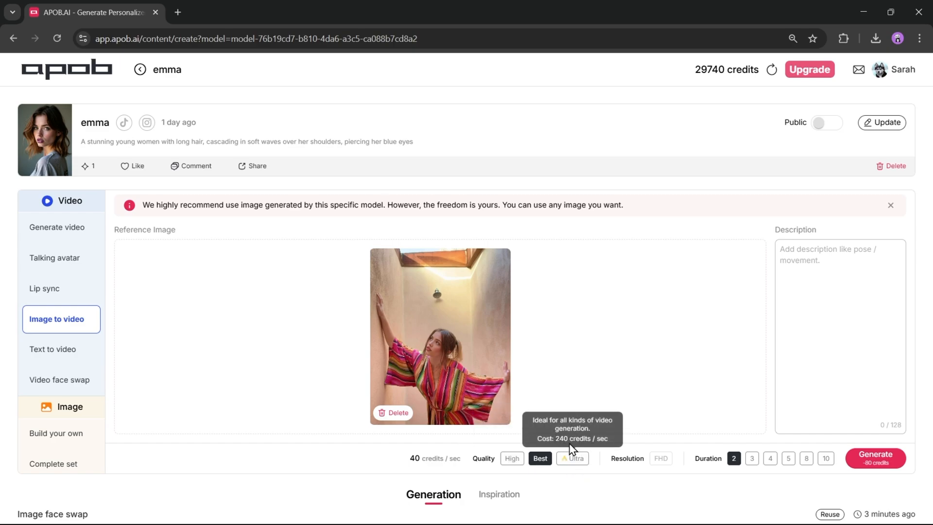
# Generate a 10-second Ultra-quality FHD clip from the robe photo for 2400 credits.
pyautogui.click(572, 458)
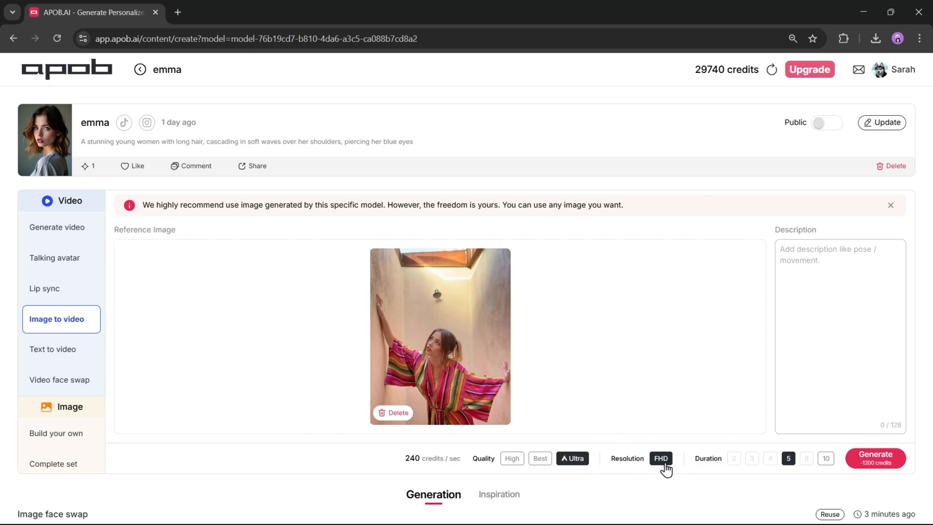
pyautogui.moveTo(788, 470)
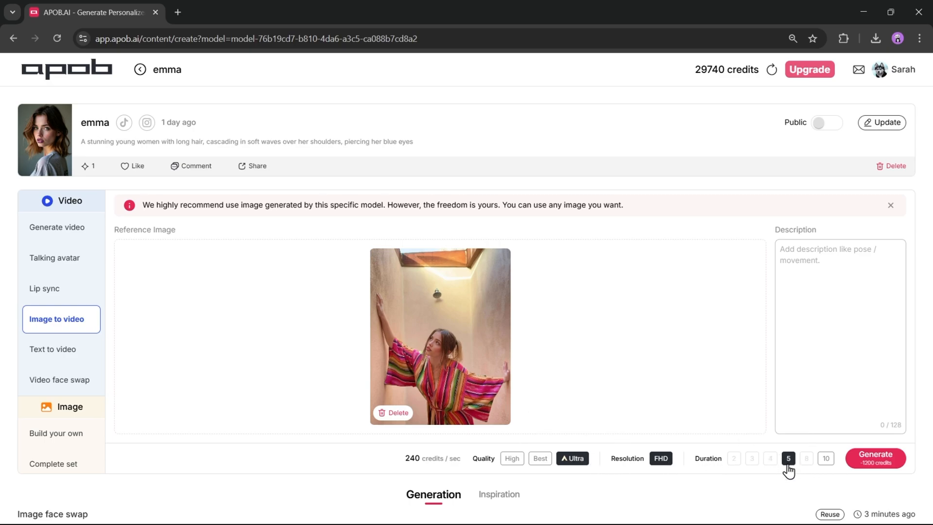
pyautogui.click(826, 458)
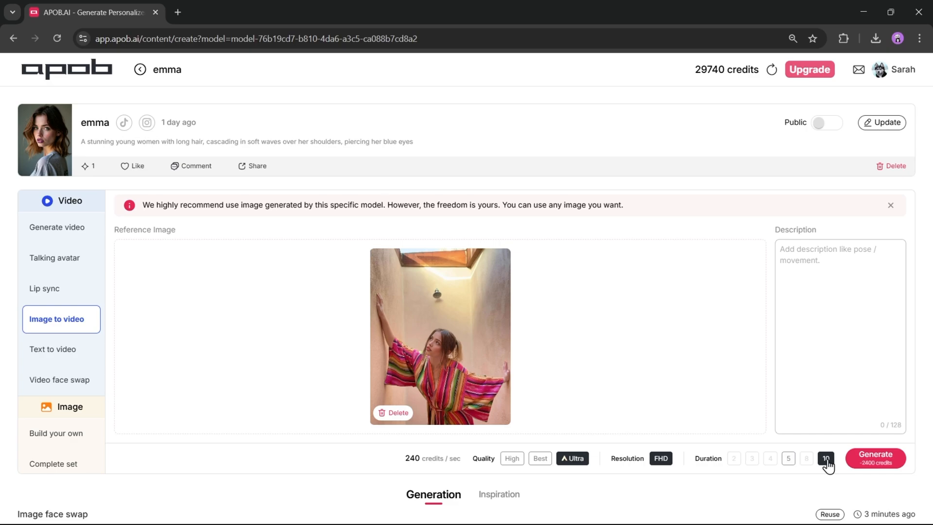
pyautogui.click(787, 458)
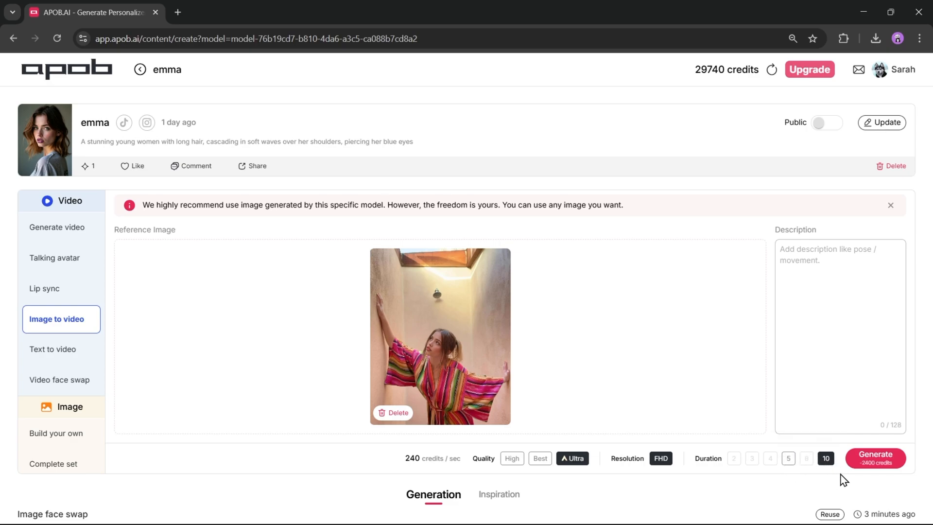
pyautogui.moveTo(875, 458)
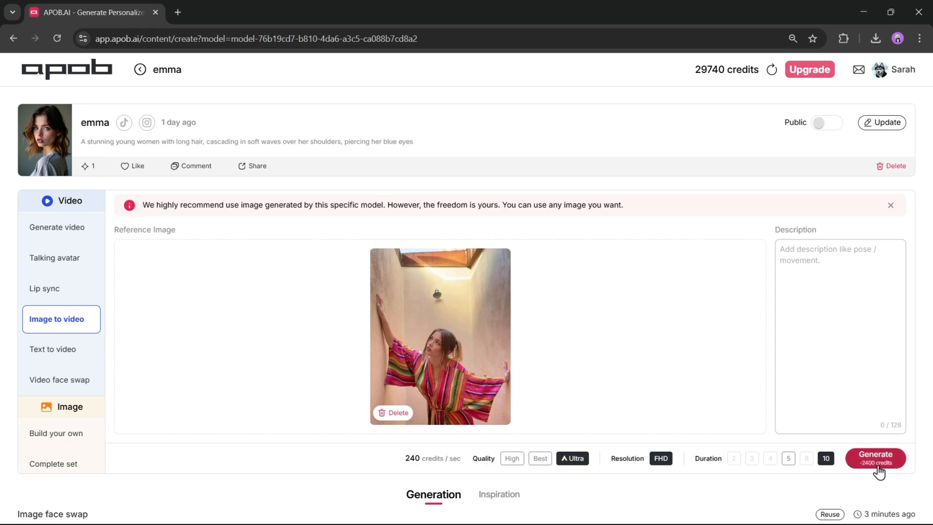
pyautogui.click(875, 458)
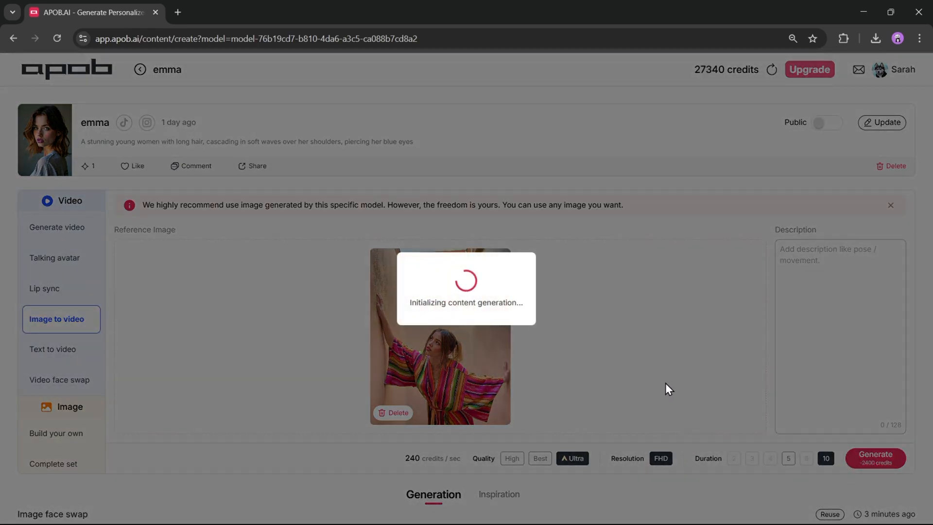
pyautogui.scroll(-3)
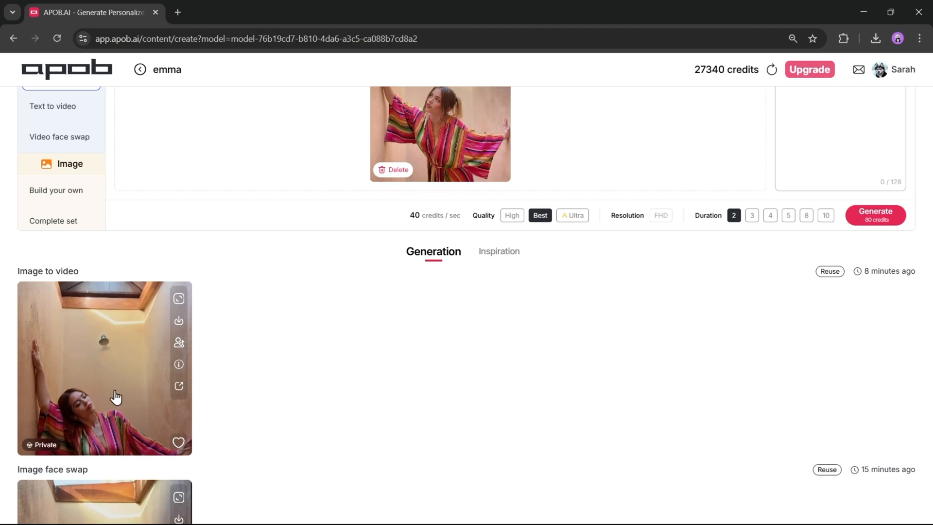
# Use the white-dress beach photo, describe 'a beautiful lady walking on a sea beach', choose Ultra.
pyautogui.click(104, 368)
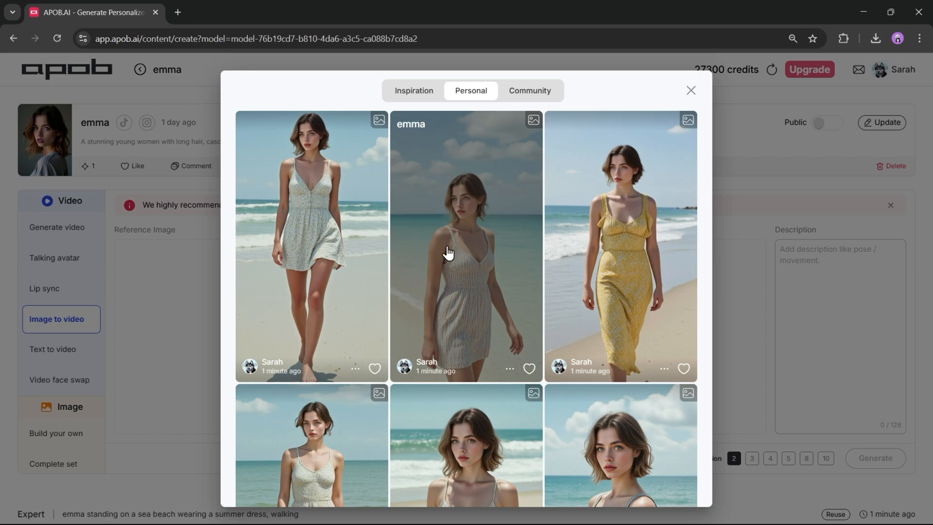
pyautogui.click(465, 246)
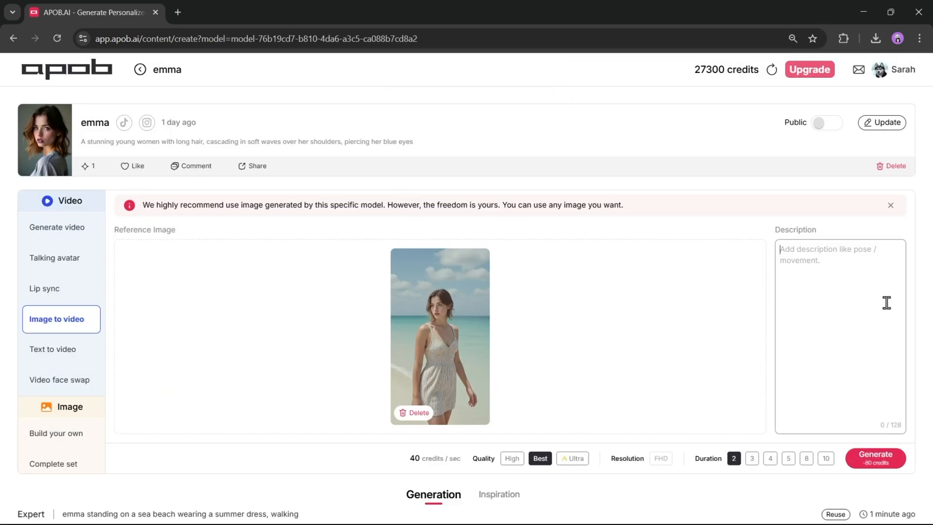
pyautogui.write('a beautiful lady walking on a sea beach gracefully')
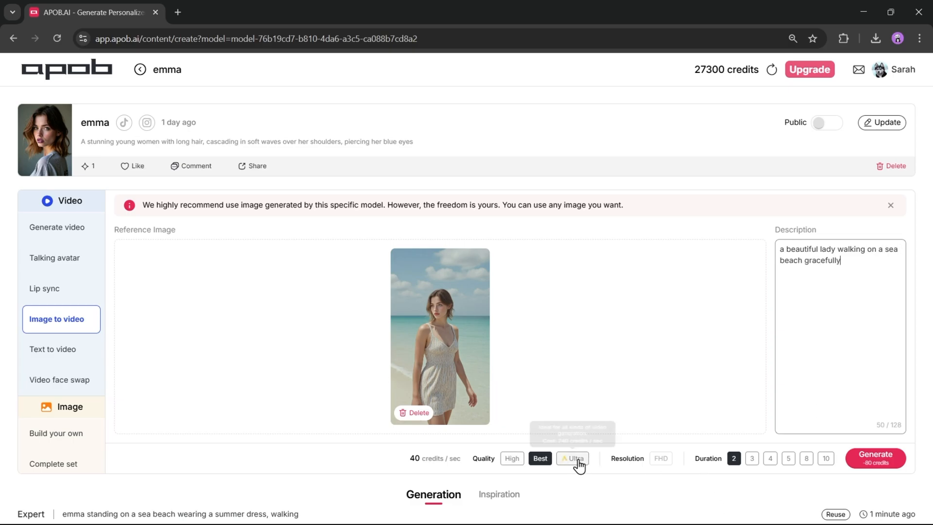
pyautogui.click(875, 458)
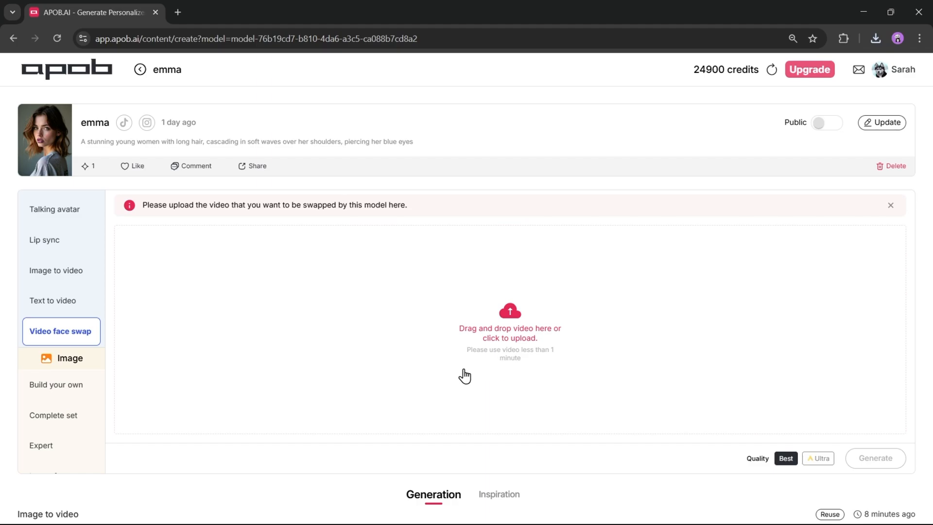
pyautogui.moveTo(593, 380)
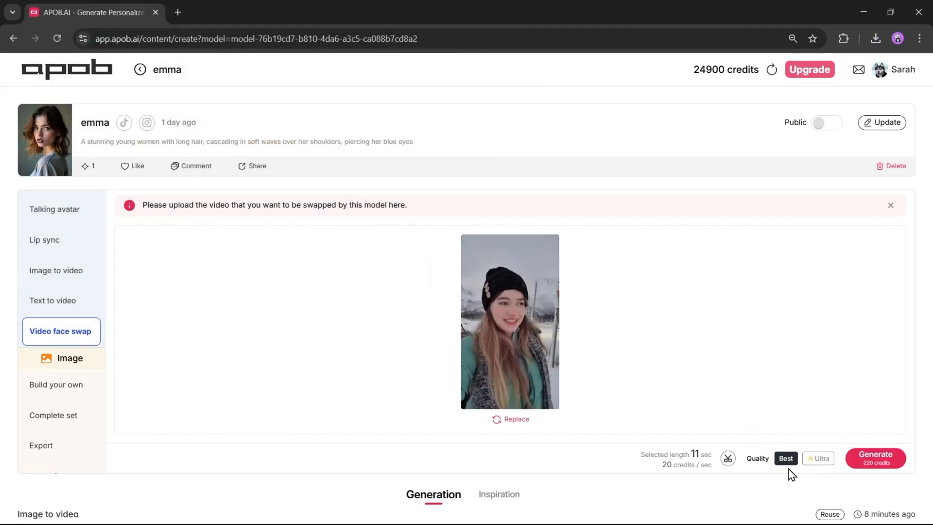
# Run the Ultra-quality face swap on the 11-second beanie video and close the preview.
pyautogui.click(817, 458)
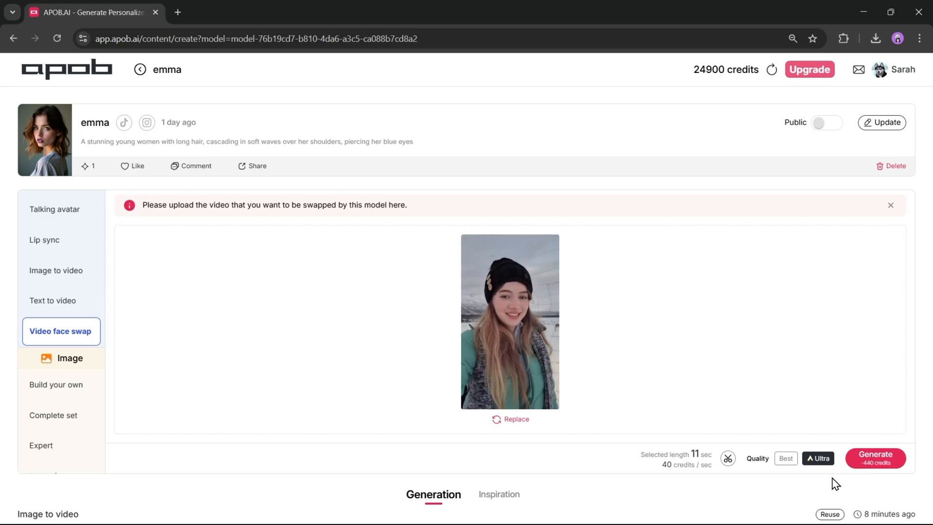
pyautogui.click(875, 458)
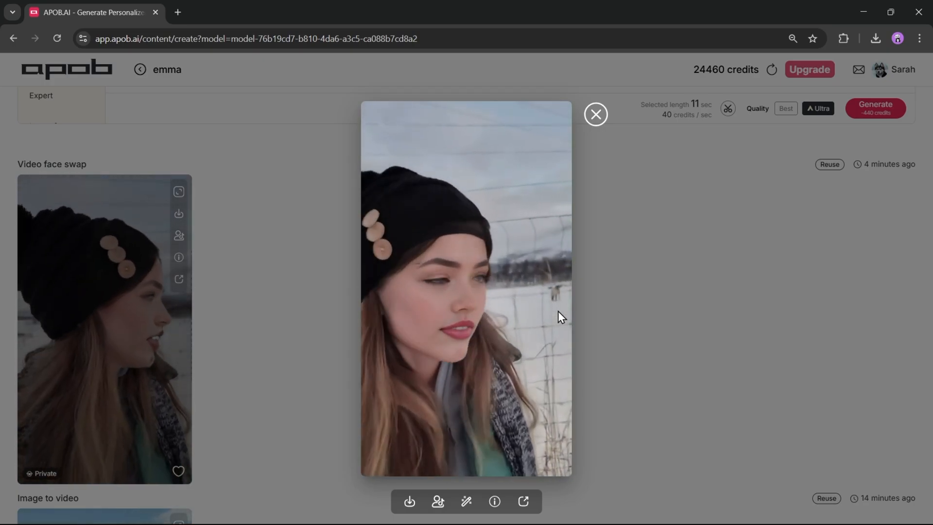
pyautogui.click(596, 115)
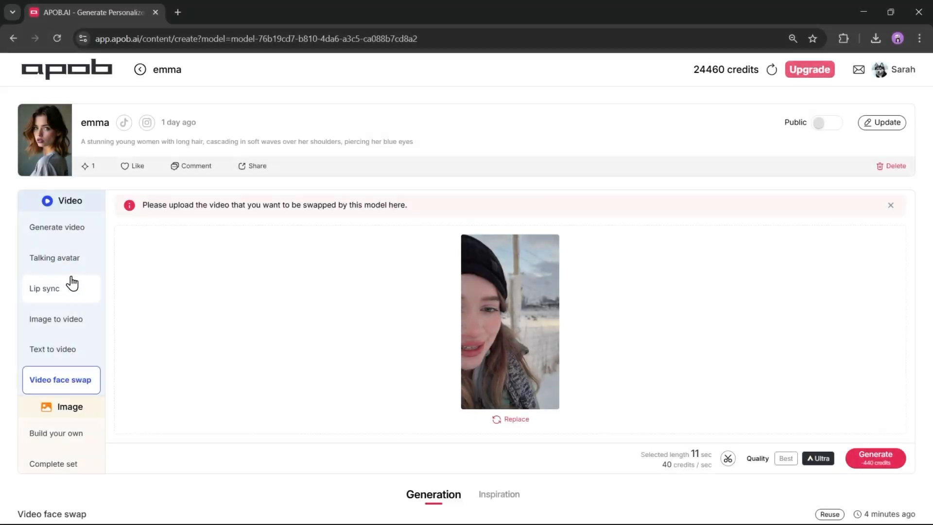
# Set emma's striped-top café photo from Personal as the talking avatar reference image.
pyautogui.click(55, 257)
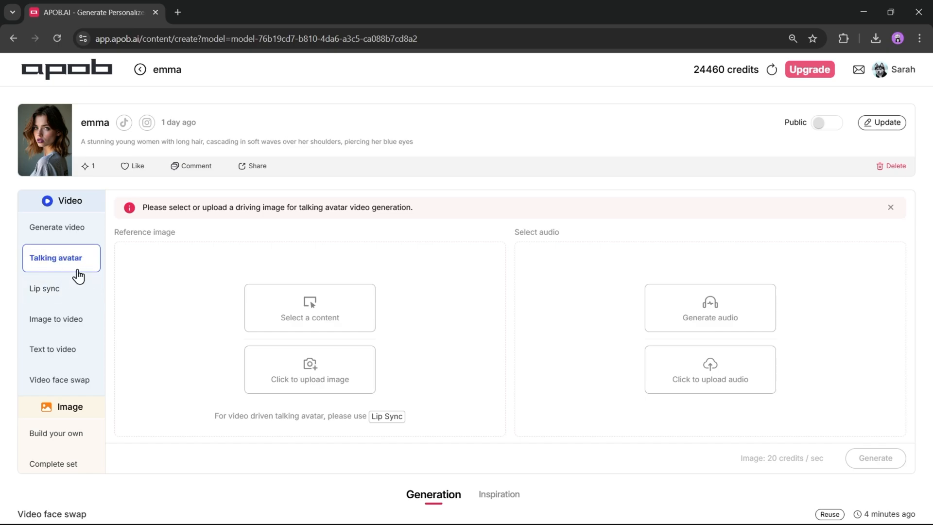
pyautogui.moveTo(132, 318)
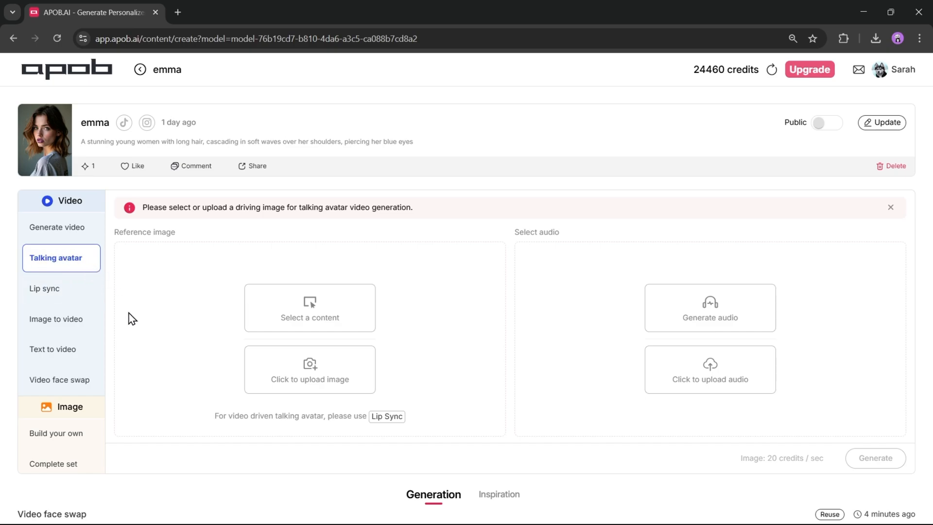
pyautogui.moveTo(214, 291)
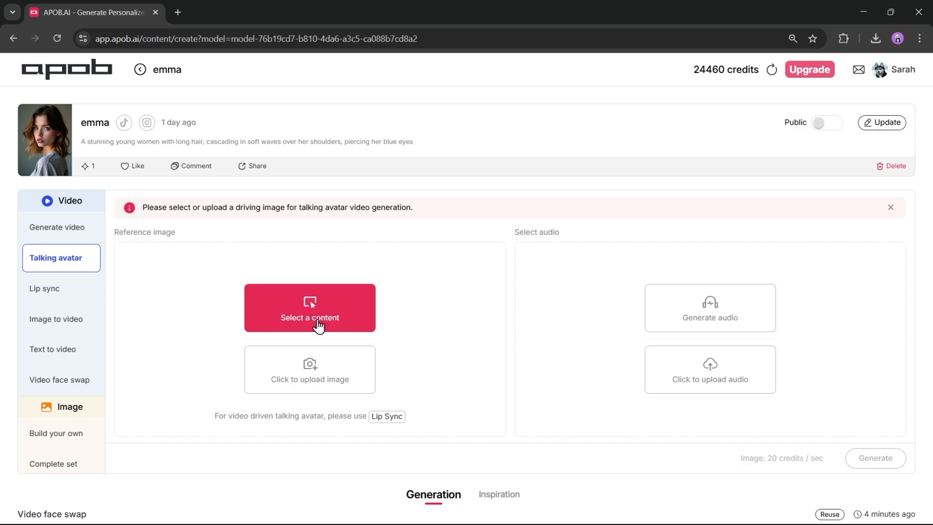
pyautogui.click(309, 308)
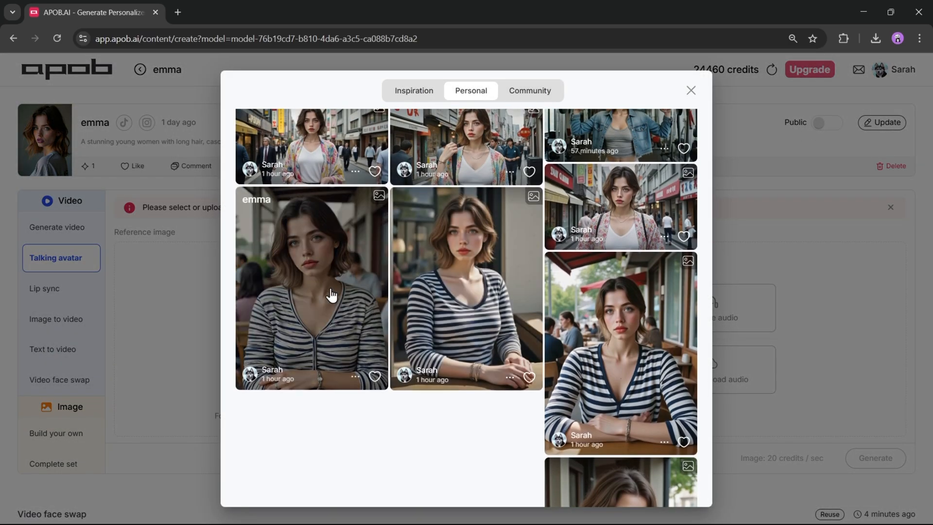
pyautogui.click(309, 289)
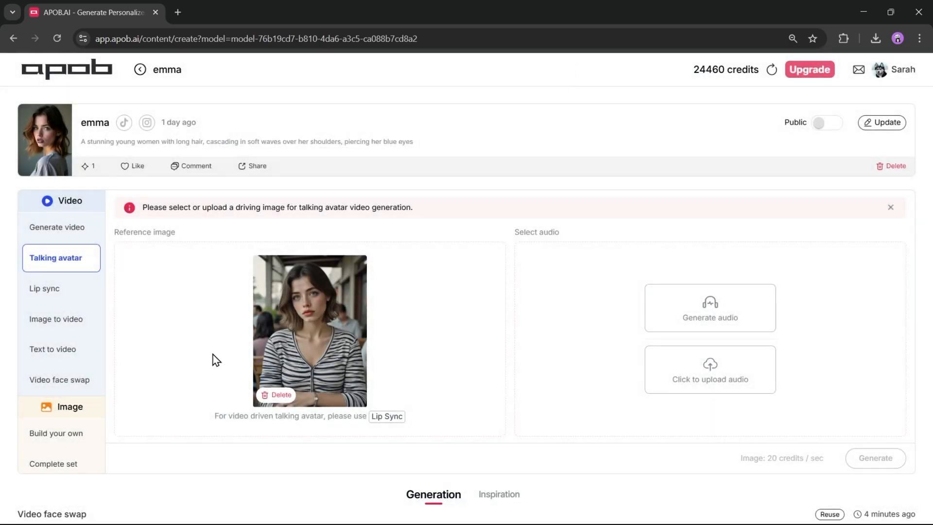
pyautogui.moveTo(800, 408)
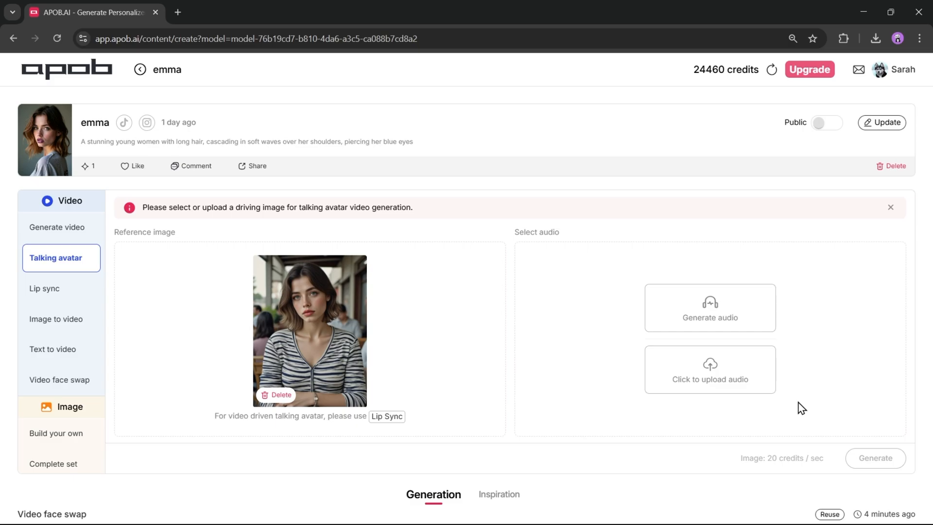
pyautogui.click(709, 307)
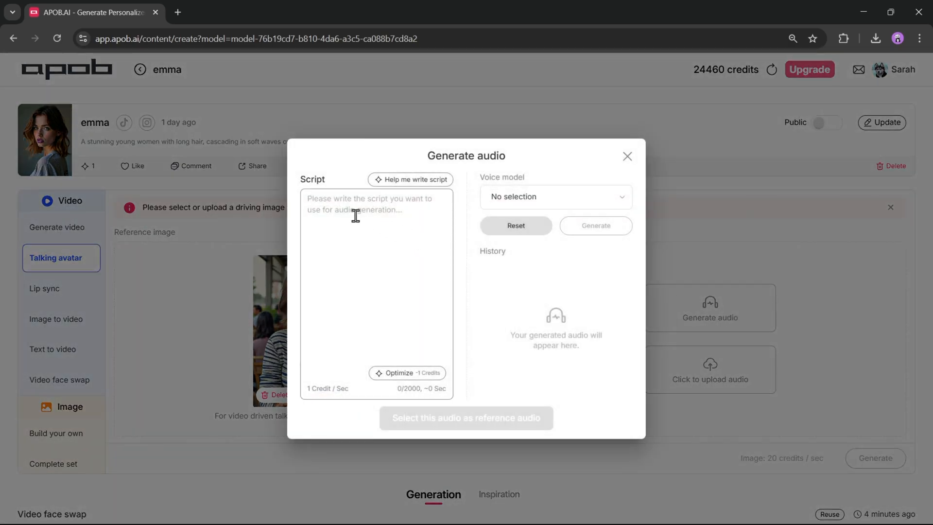
pyautogui.moveTo(358, 224)
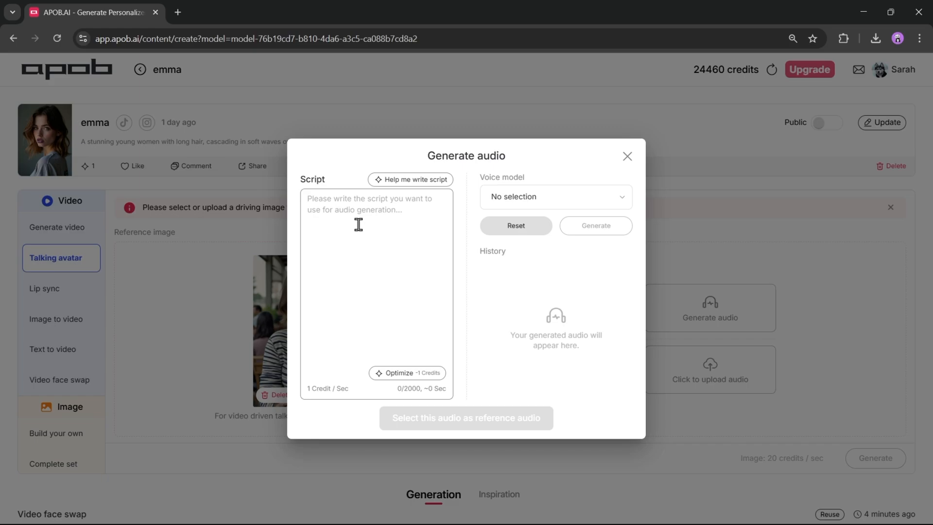
# Have AI write a 15-second script from 'emma talking to audien', pick a voice, generate.
pyautogui.click(409, 180)
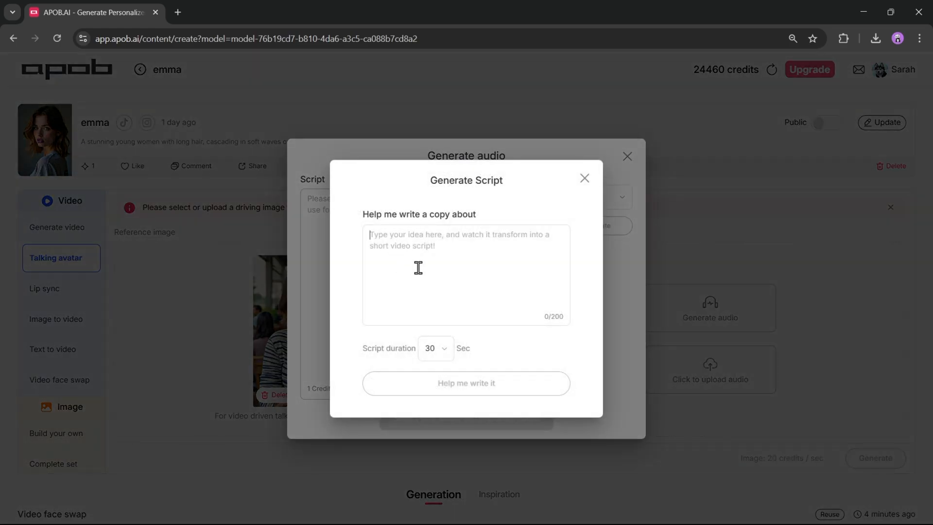
pyautogui.write('emma talking to audience')
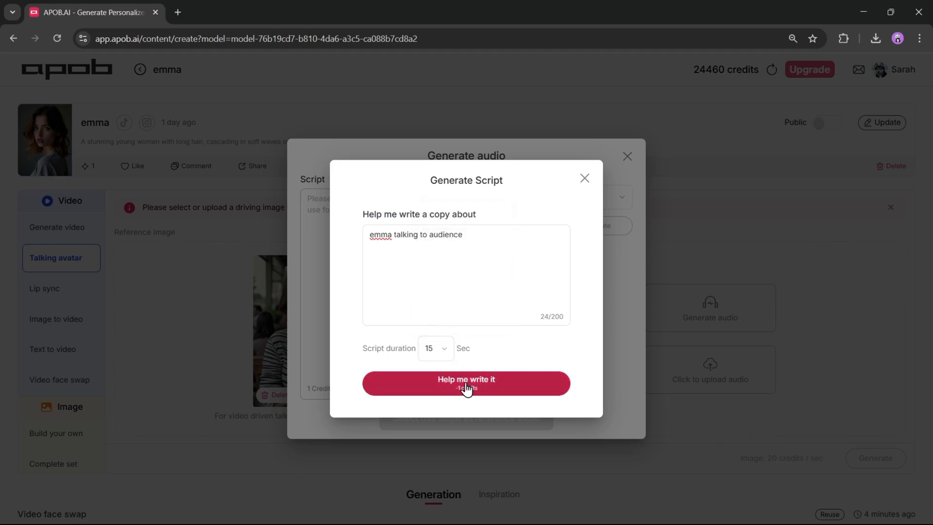
pyautogui.click(466, 382)
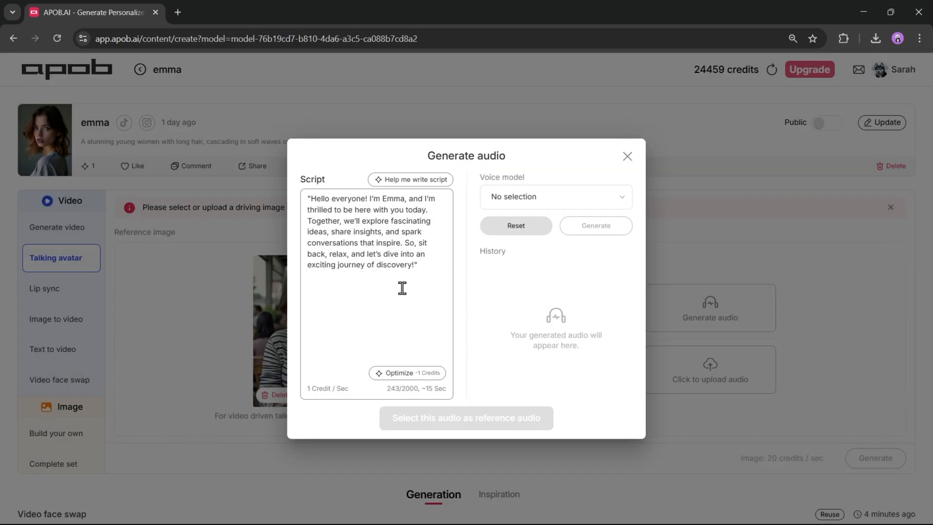
pyautogui.click(554, 197)
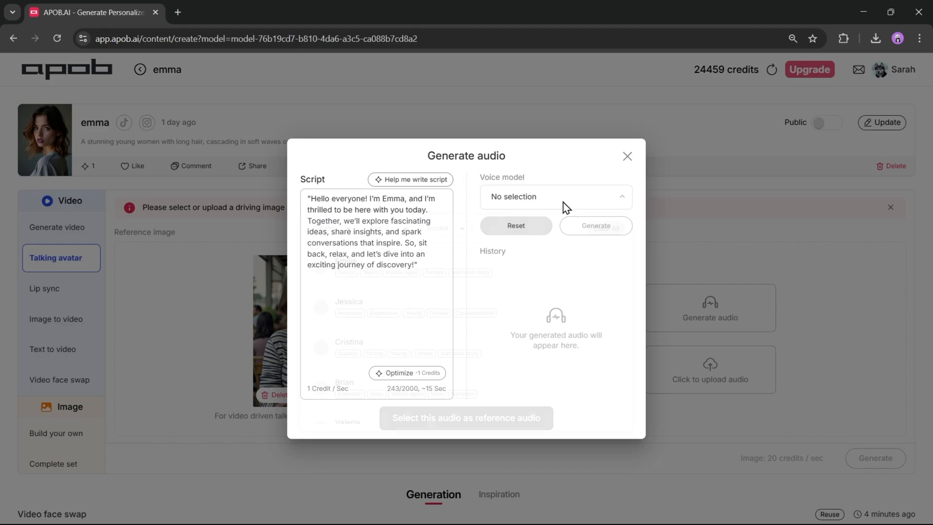
pyautogui.click(553, 196)
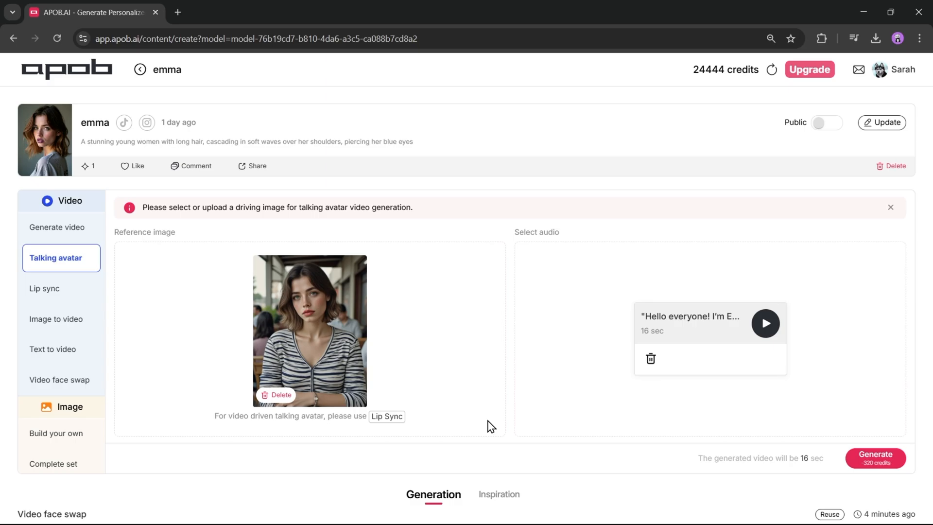
pyautogui.click(874, 458)
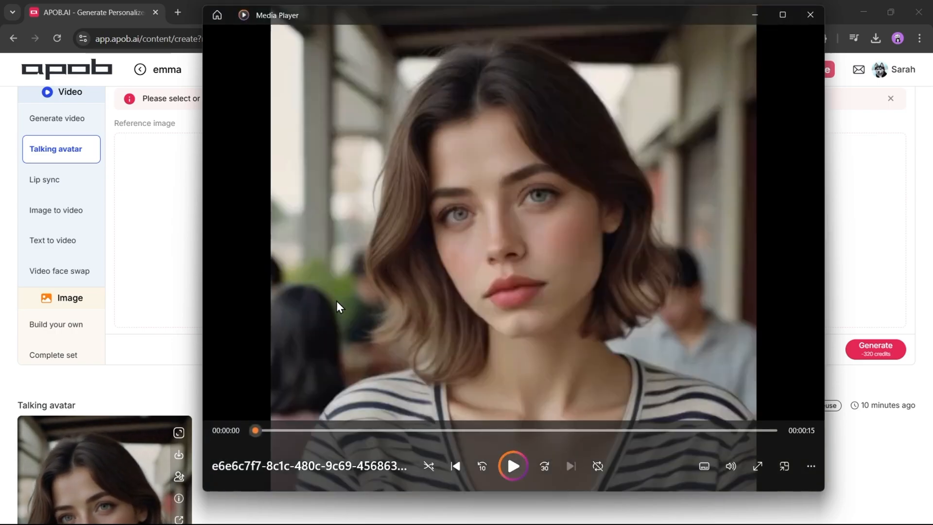
# Close the finished talking avatar video player, leaving 24124 credits.
pyautogui.click(809, 14)
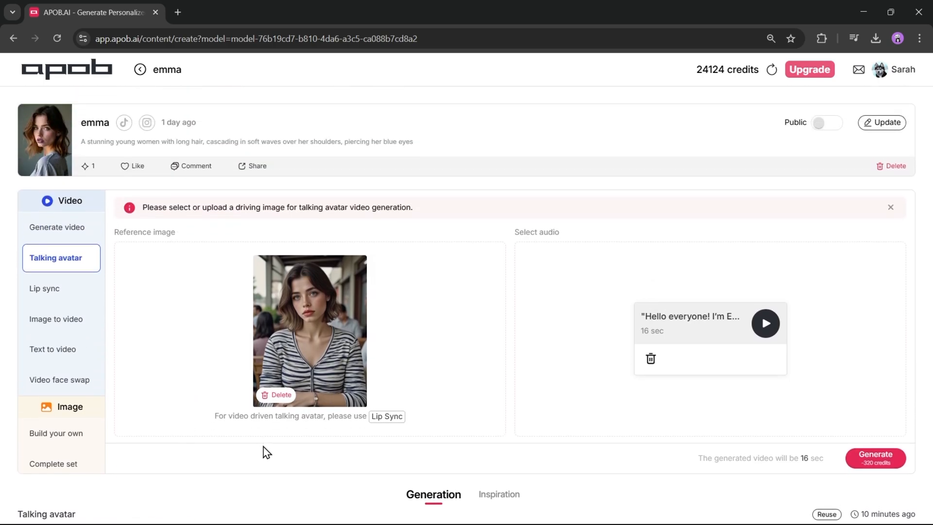
# Lip-sync the uploaded ring-light man clip, watch the result, then switch to text-to-video.
pyautogui.click(45, 288)
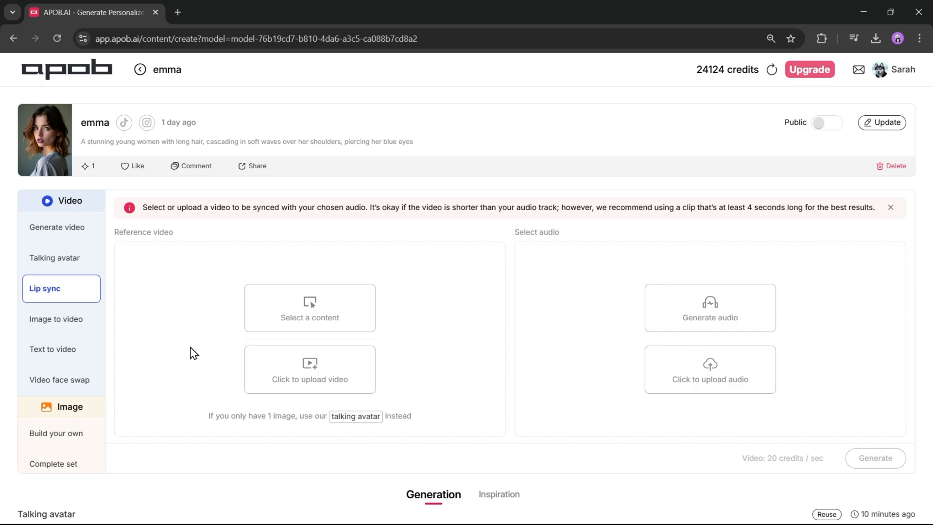
pyautogui.click(309, 368)
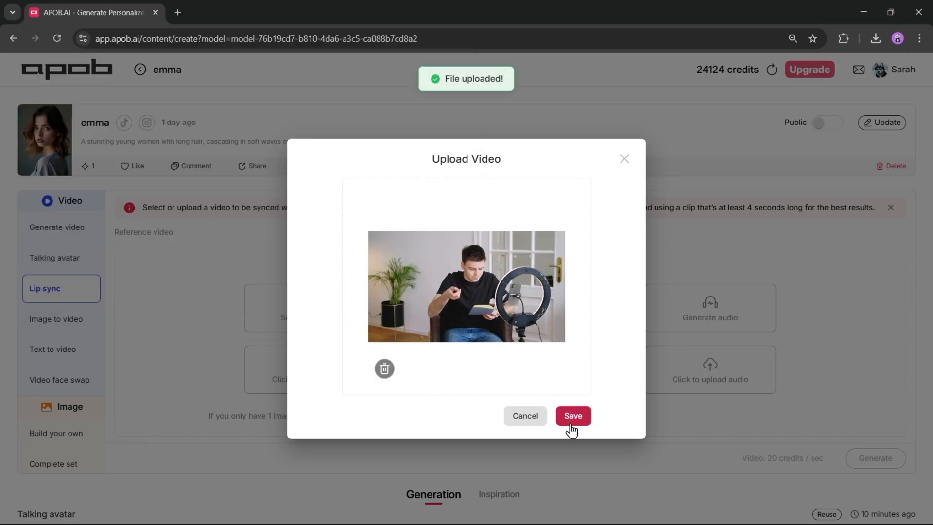
pyautogui.click(572, 415)
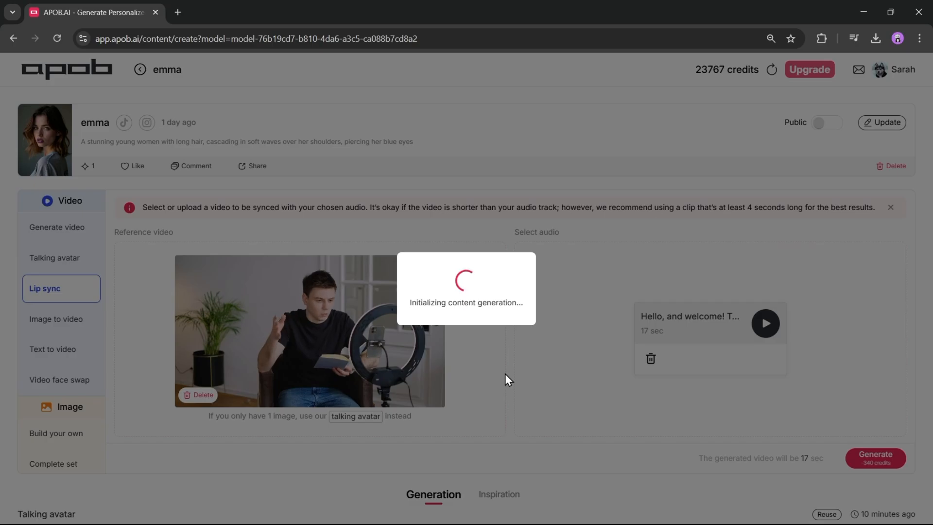
pyautogui.click(874, 458)
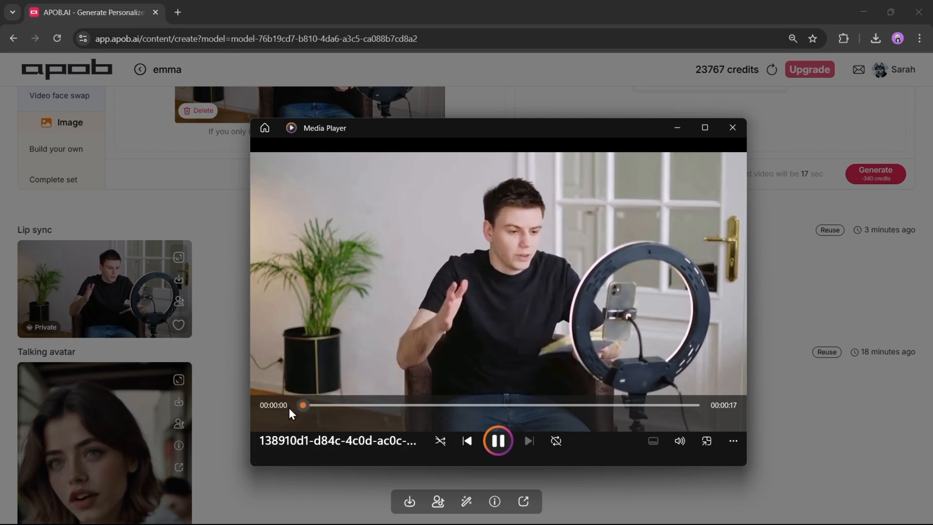
pyautogui.click(731, 127)
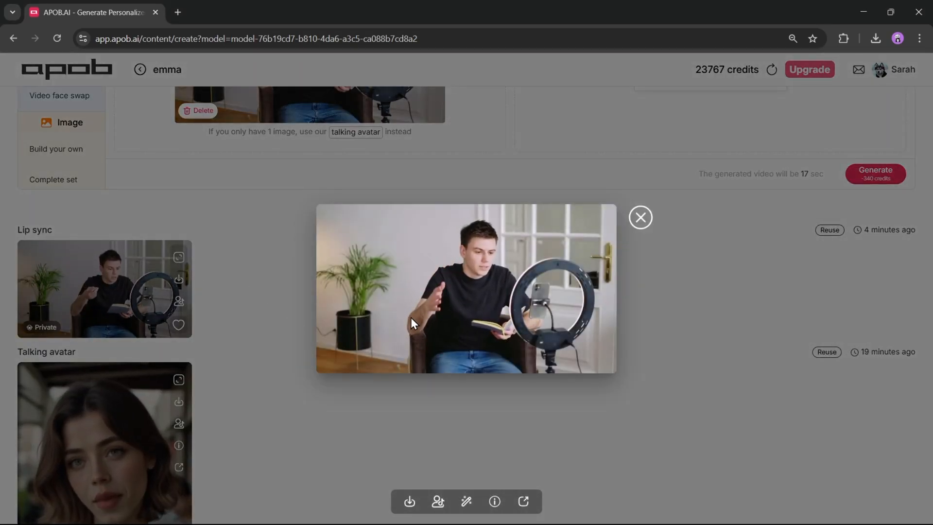
pyautogui.click(640, 217)
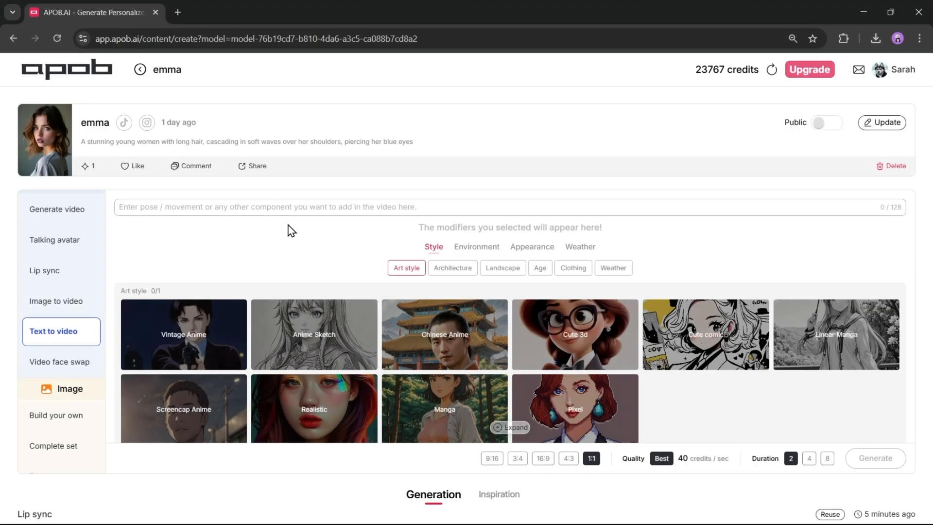
pyautogui.moveTo(297, 277)
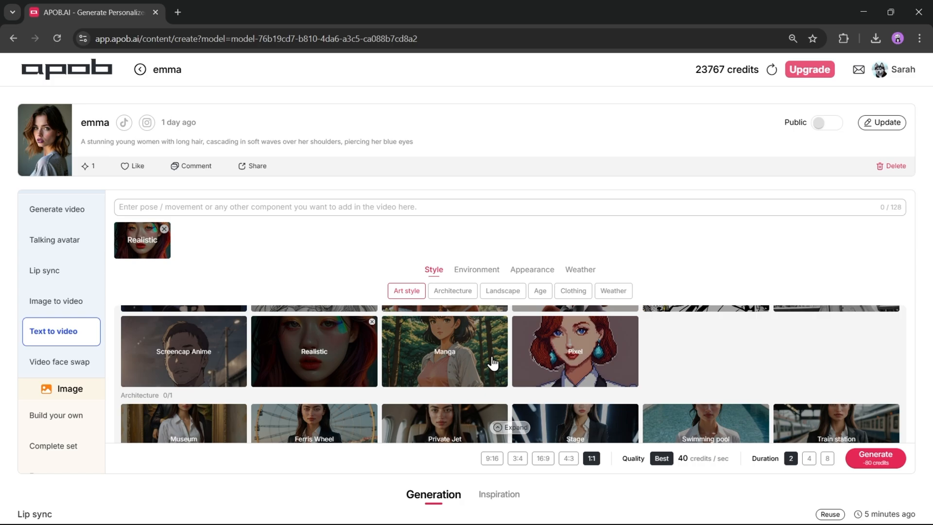
pyautogui.moveTo(379, 373)
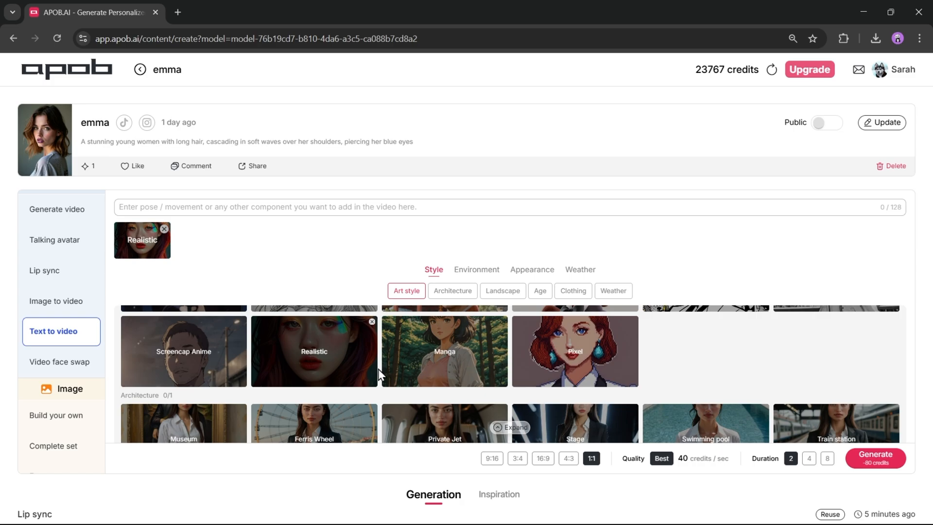
# Browse the Environment modifiers for the Realistic text-to-video, then return to the home page.
pyautogui.click(476, 269)
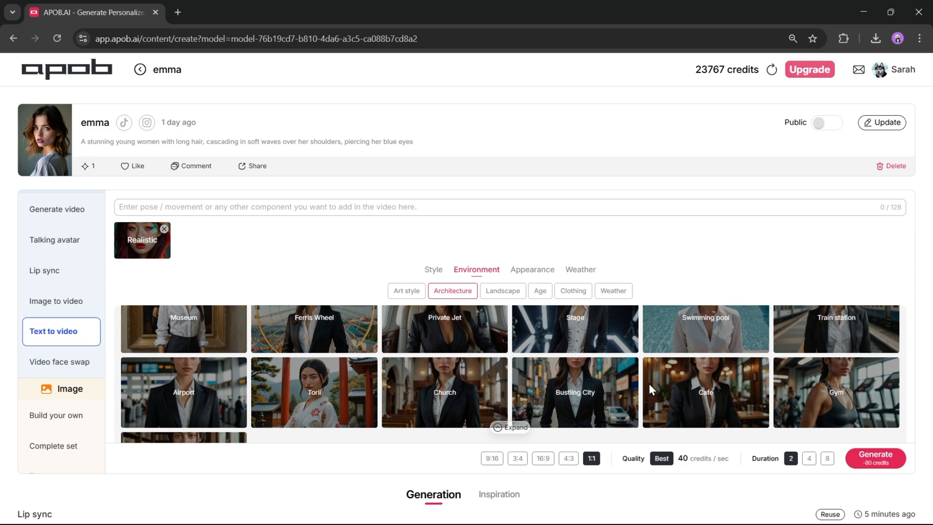
pyautogui.click(139, 69)
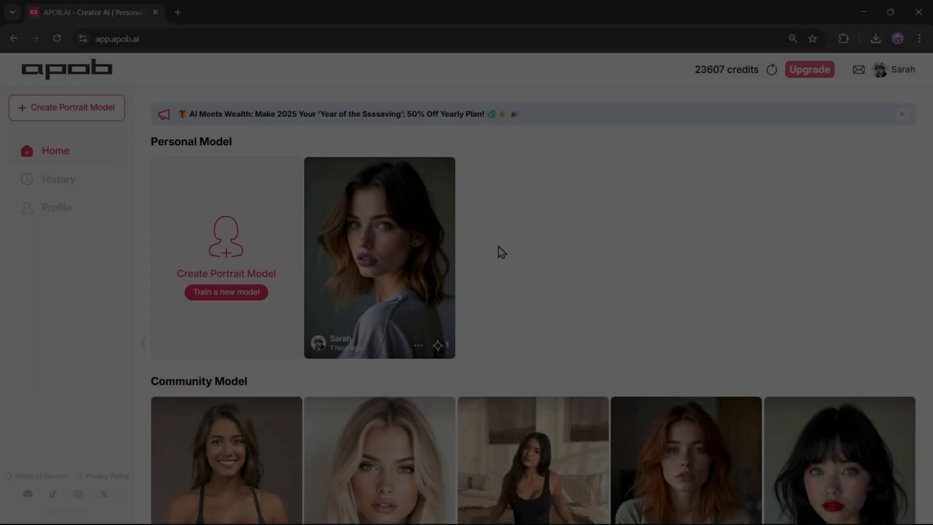
# Browse Community Model and Community Content, then bring up the Nano, Micro, Macro and Mega plans.
pyautogui.scroll(-3)
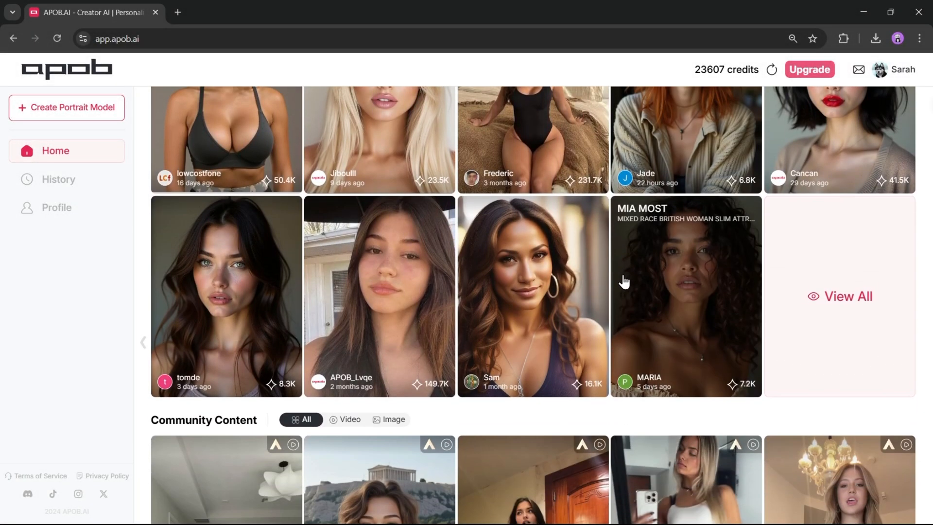
pyautogui.scroll(-3)
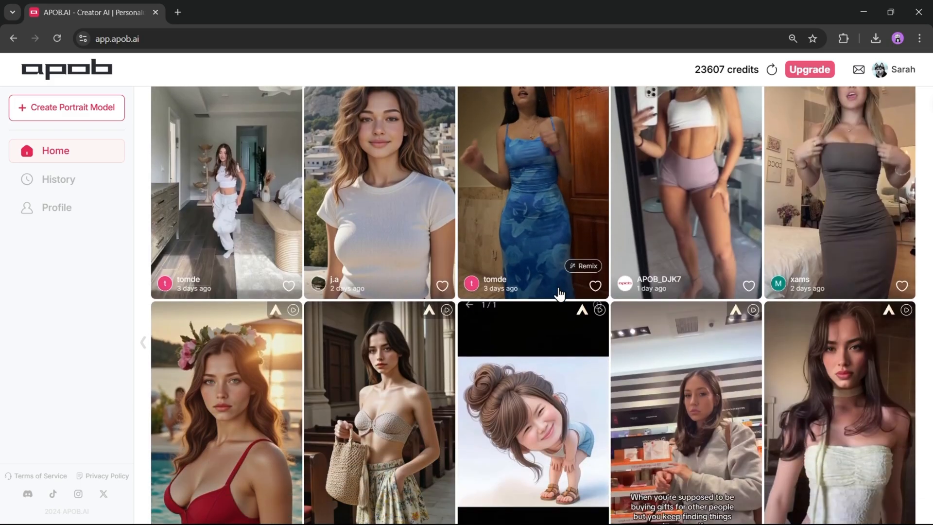
pyautogui.scroll(-3)
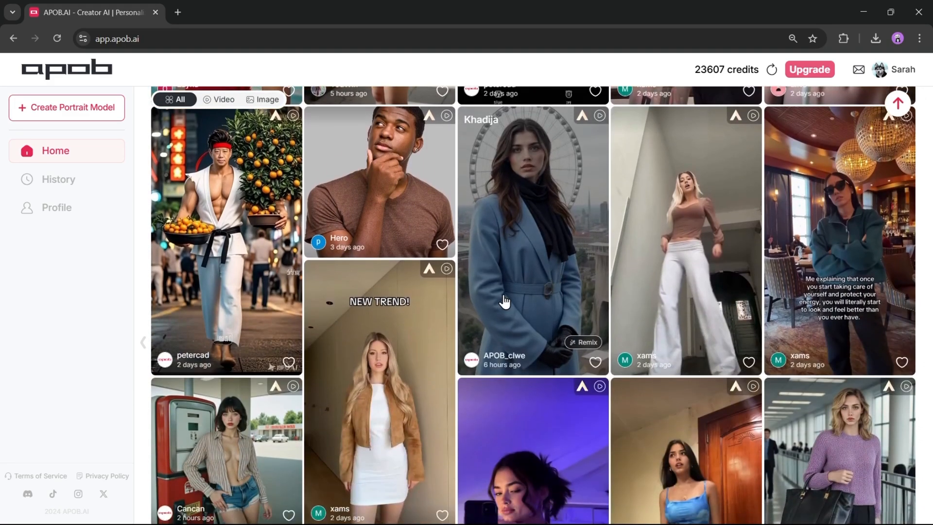
pyautogui.scroll(-3)
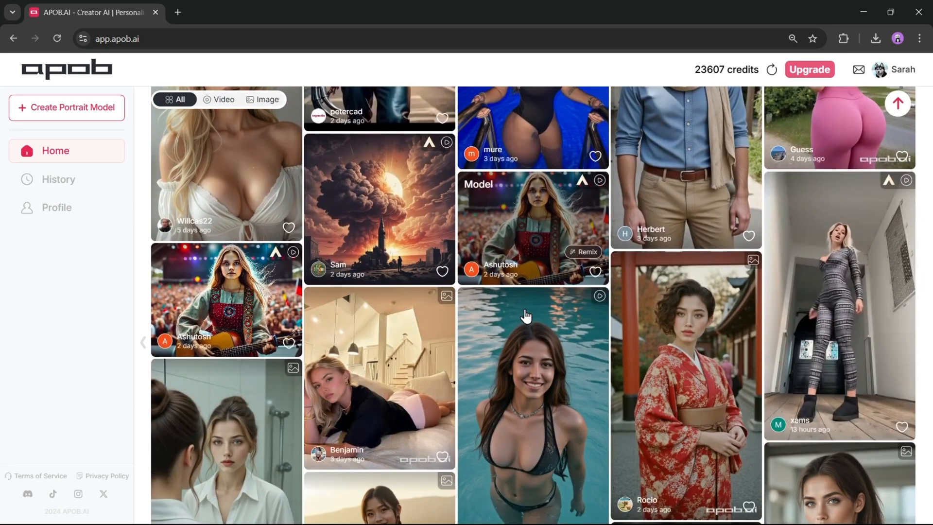
pyautogui.click(808, 69)
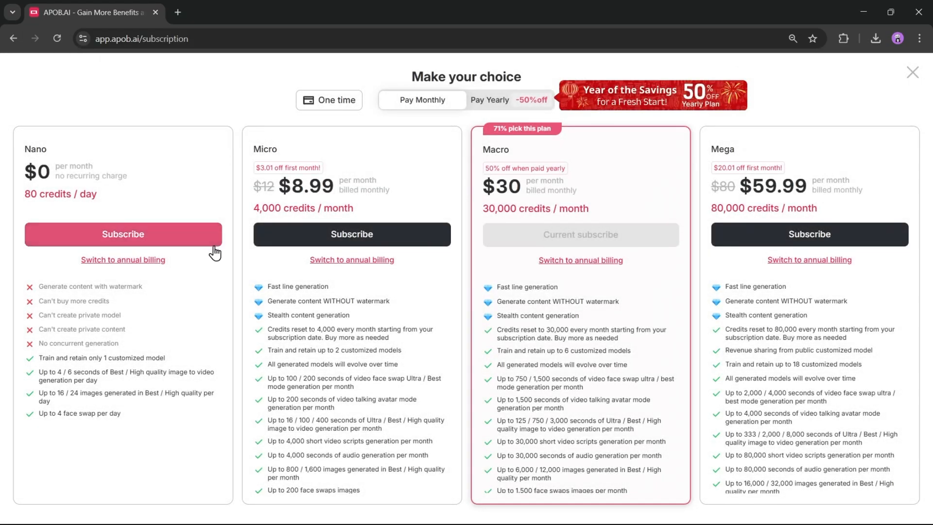